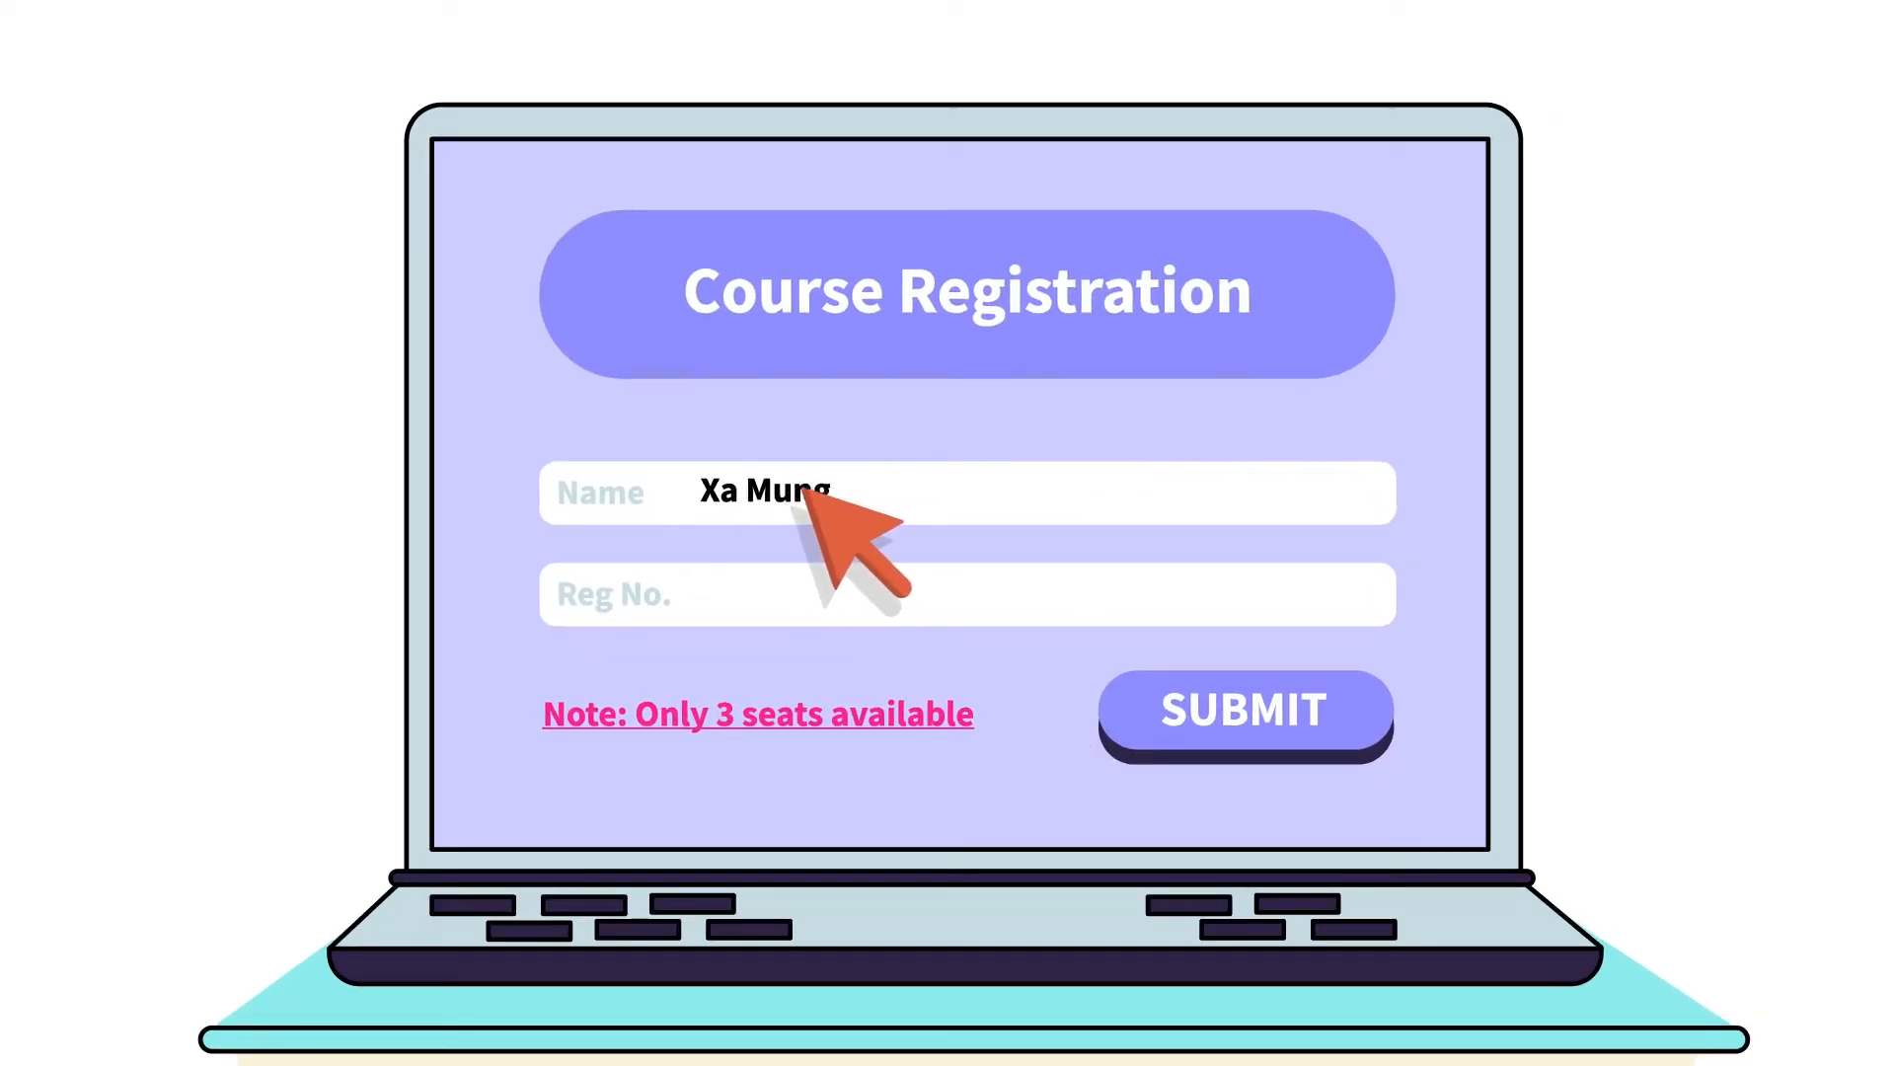
# Step: Go from the form editor to Settings & Integrations and scroll to Scheduling & Restrictions
pyautogui.write('45870255')
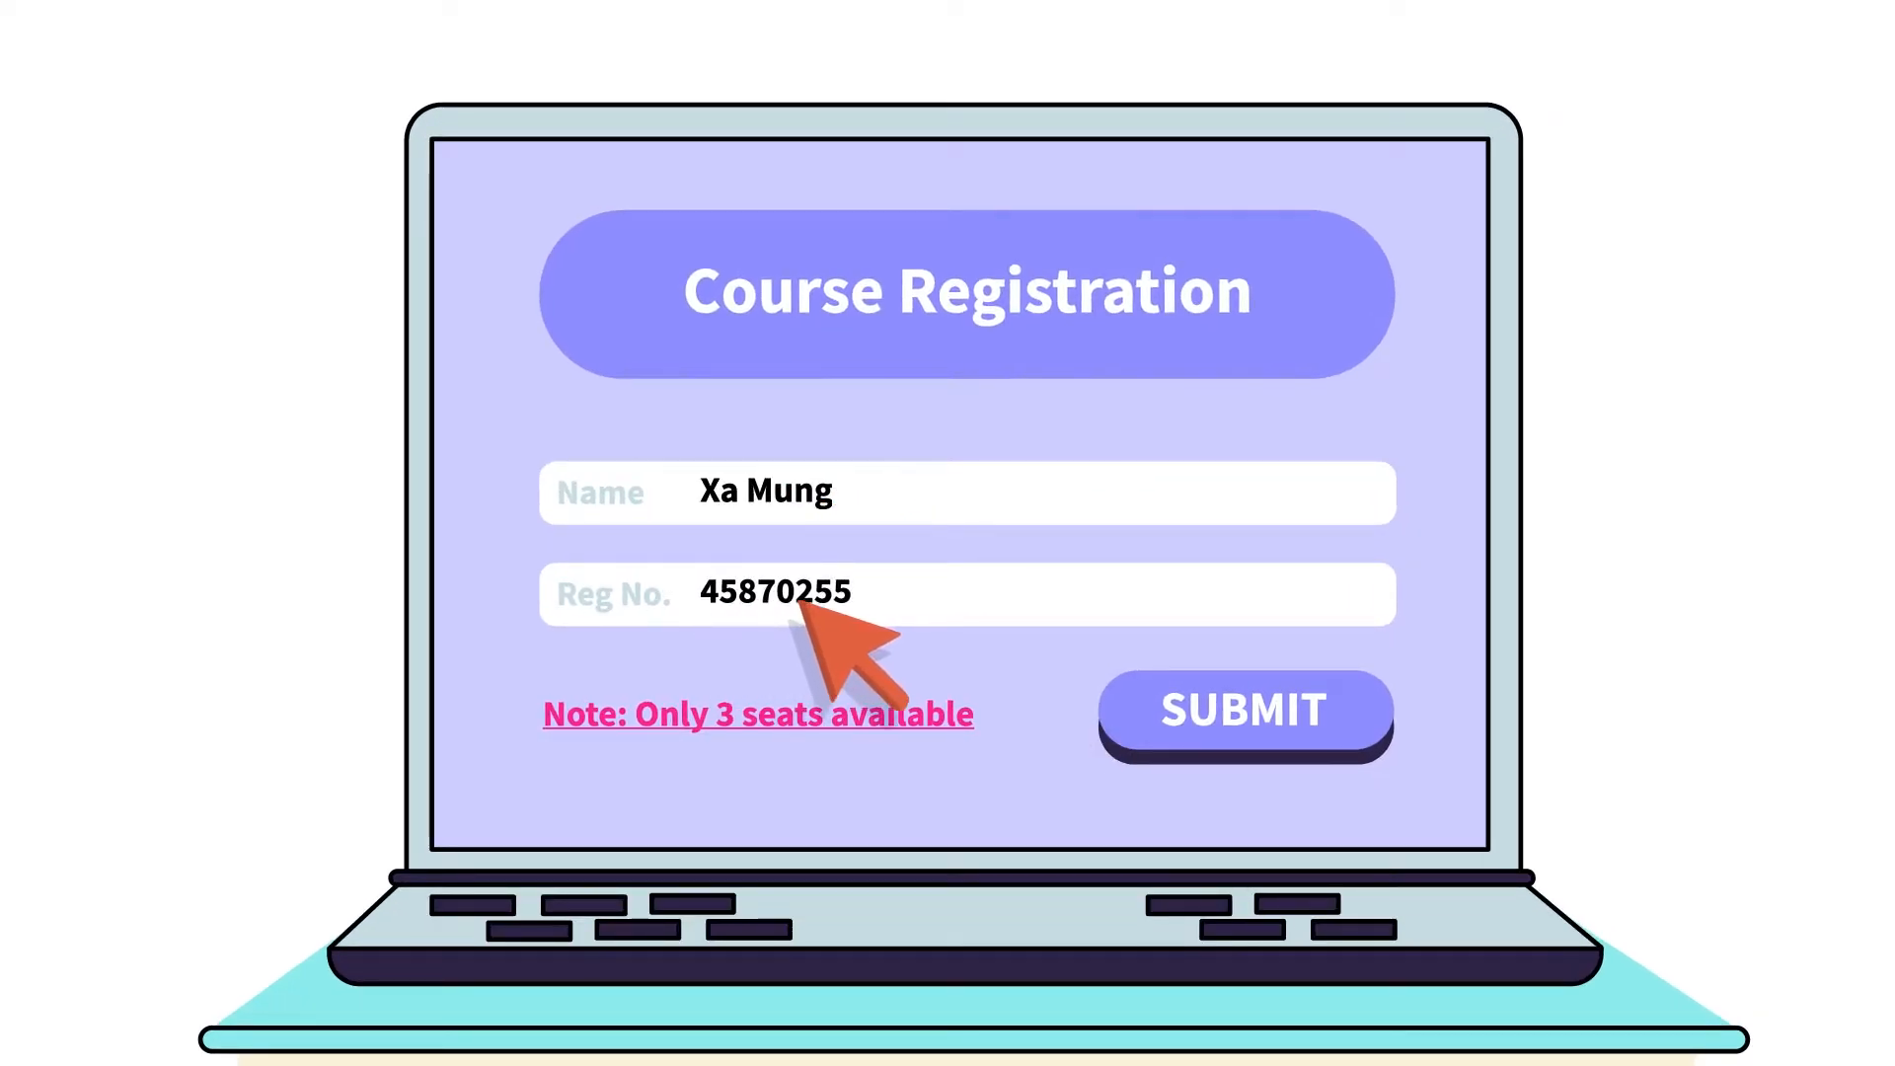
pyautogui.click(1243, 710)
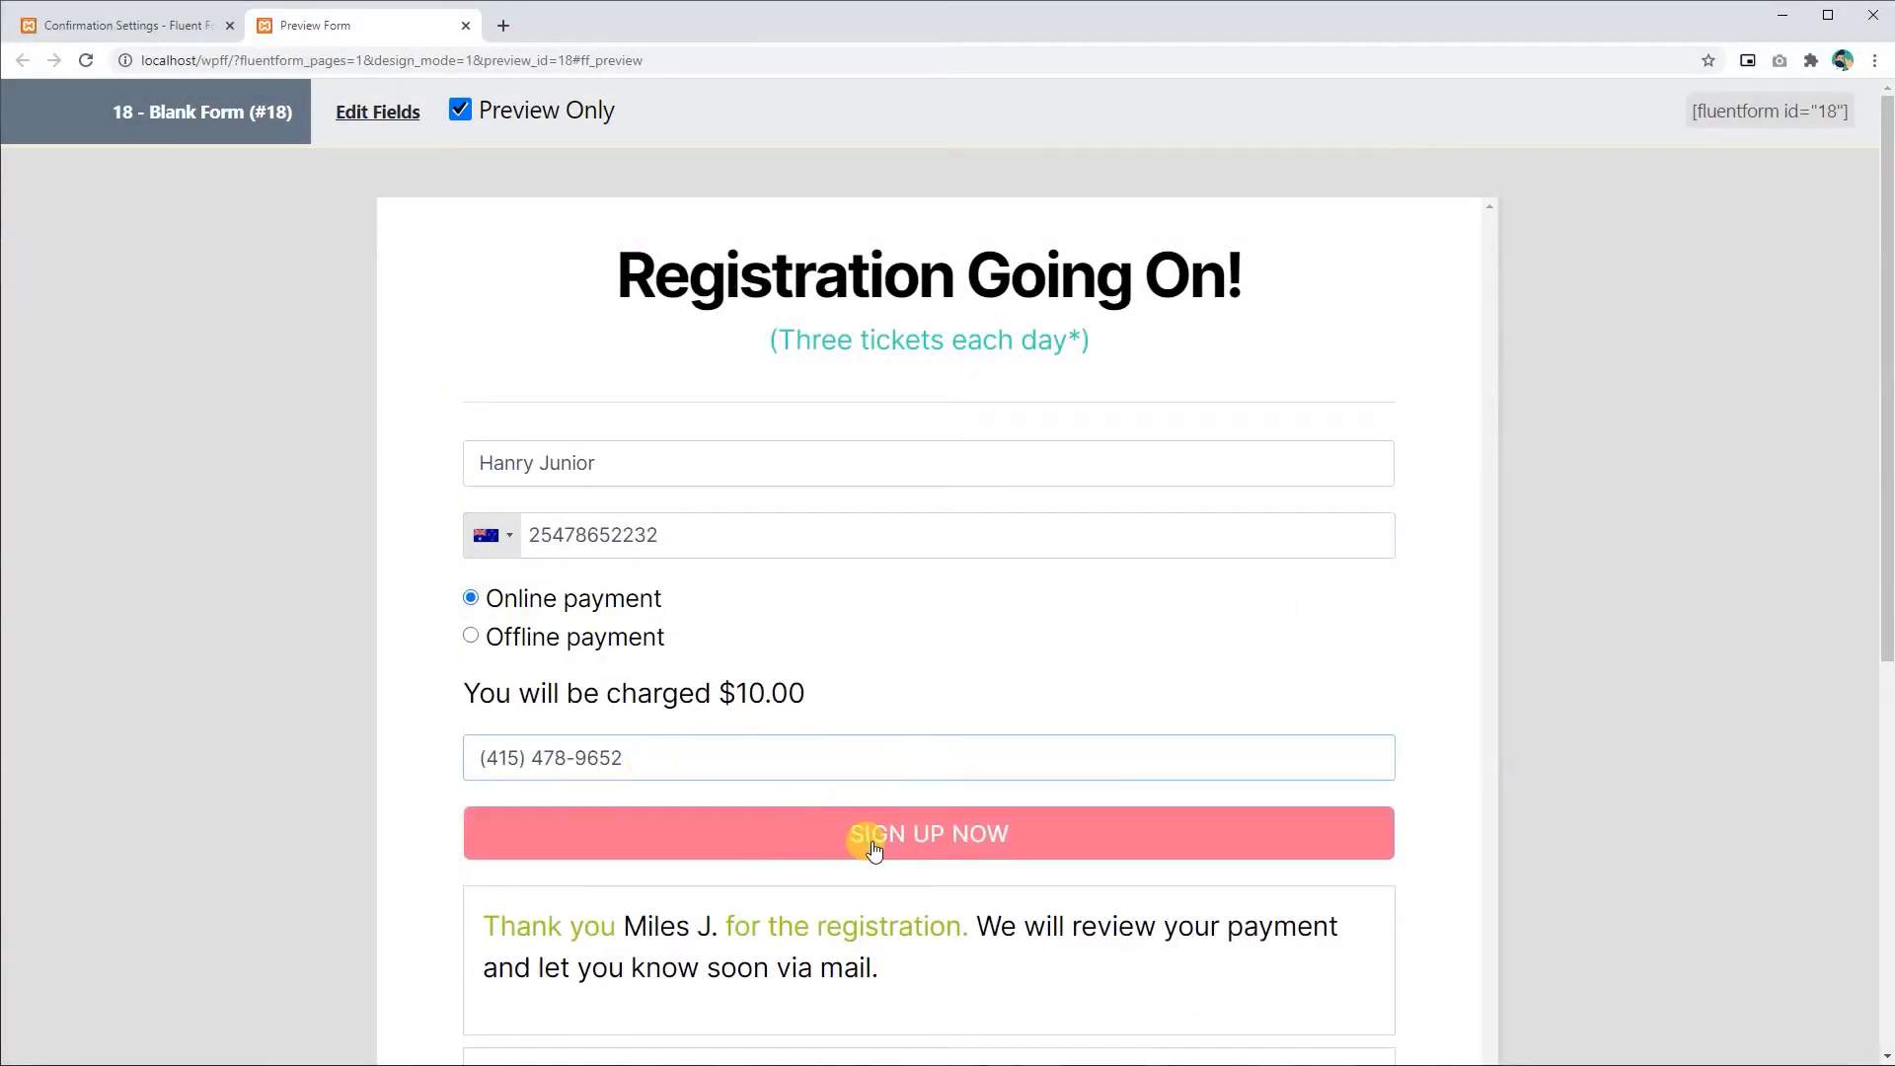
pyautogui.click(927, 833)
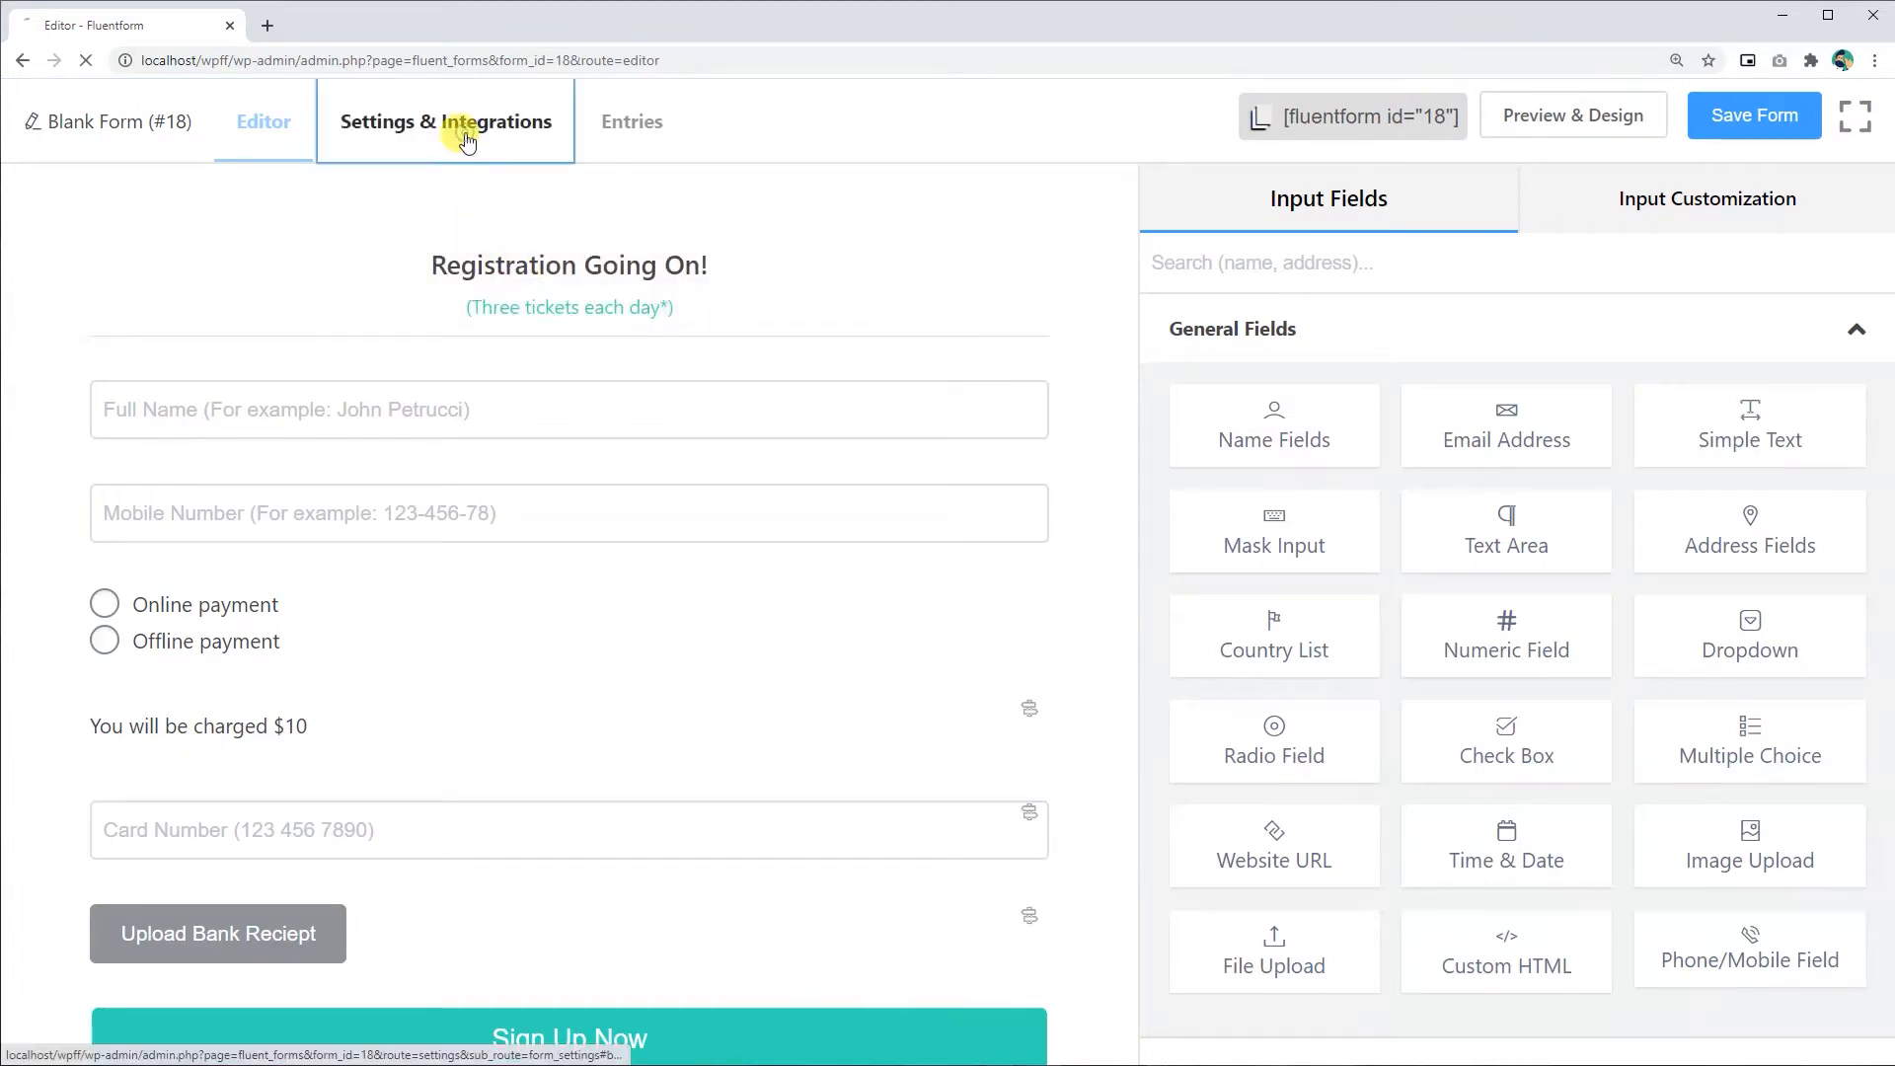
pyautogui.click(445, 120)
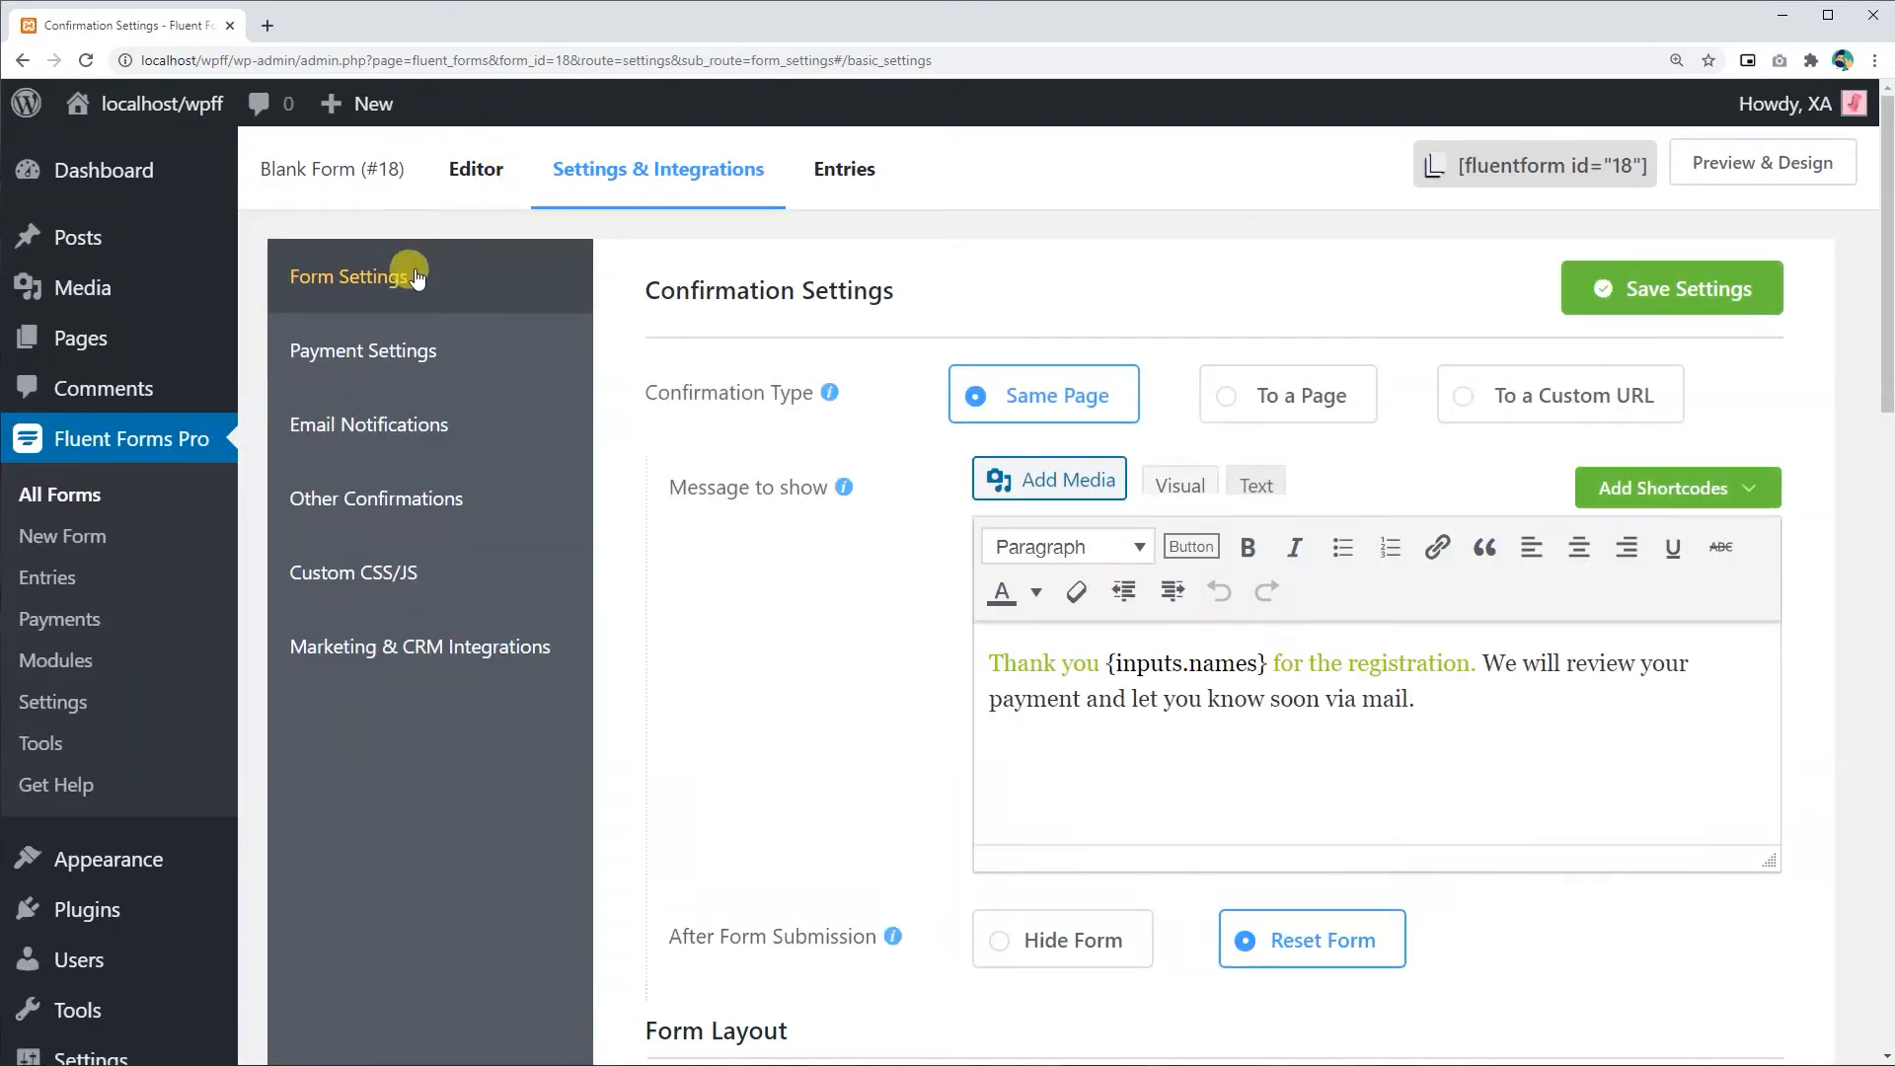
pyautogui.scroll(-3)
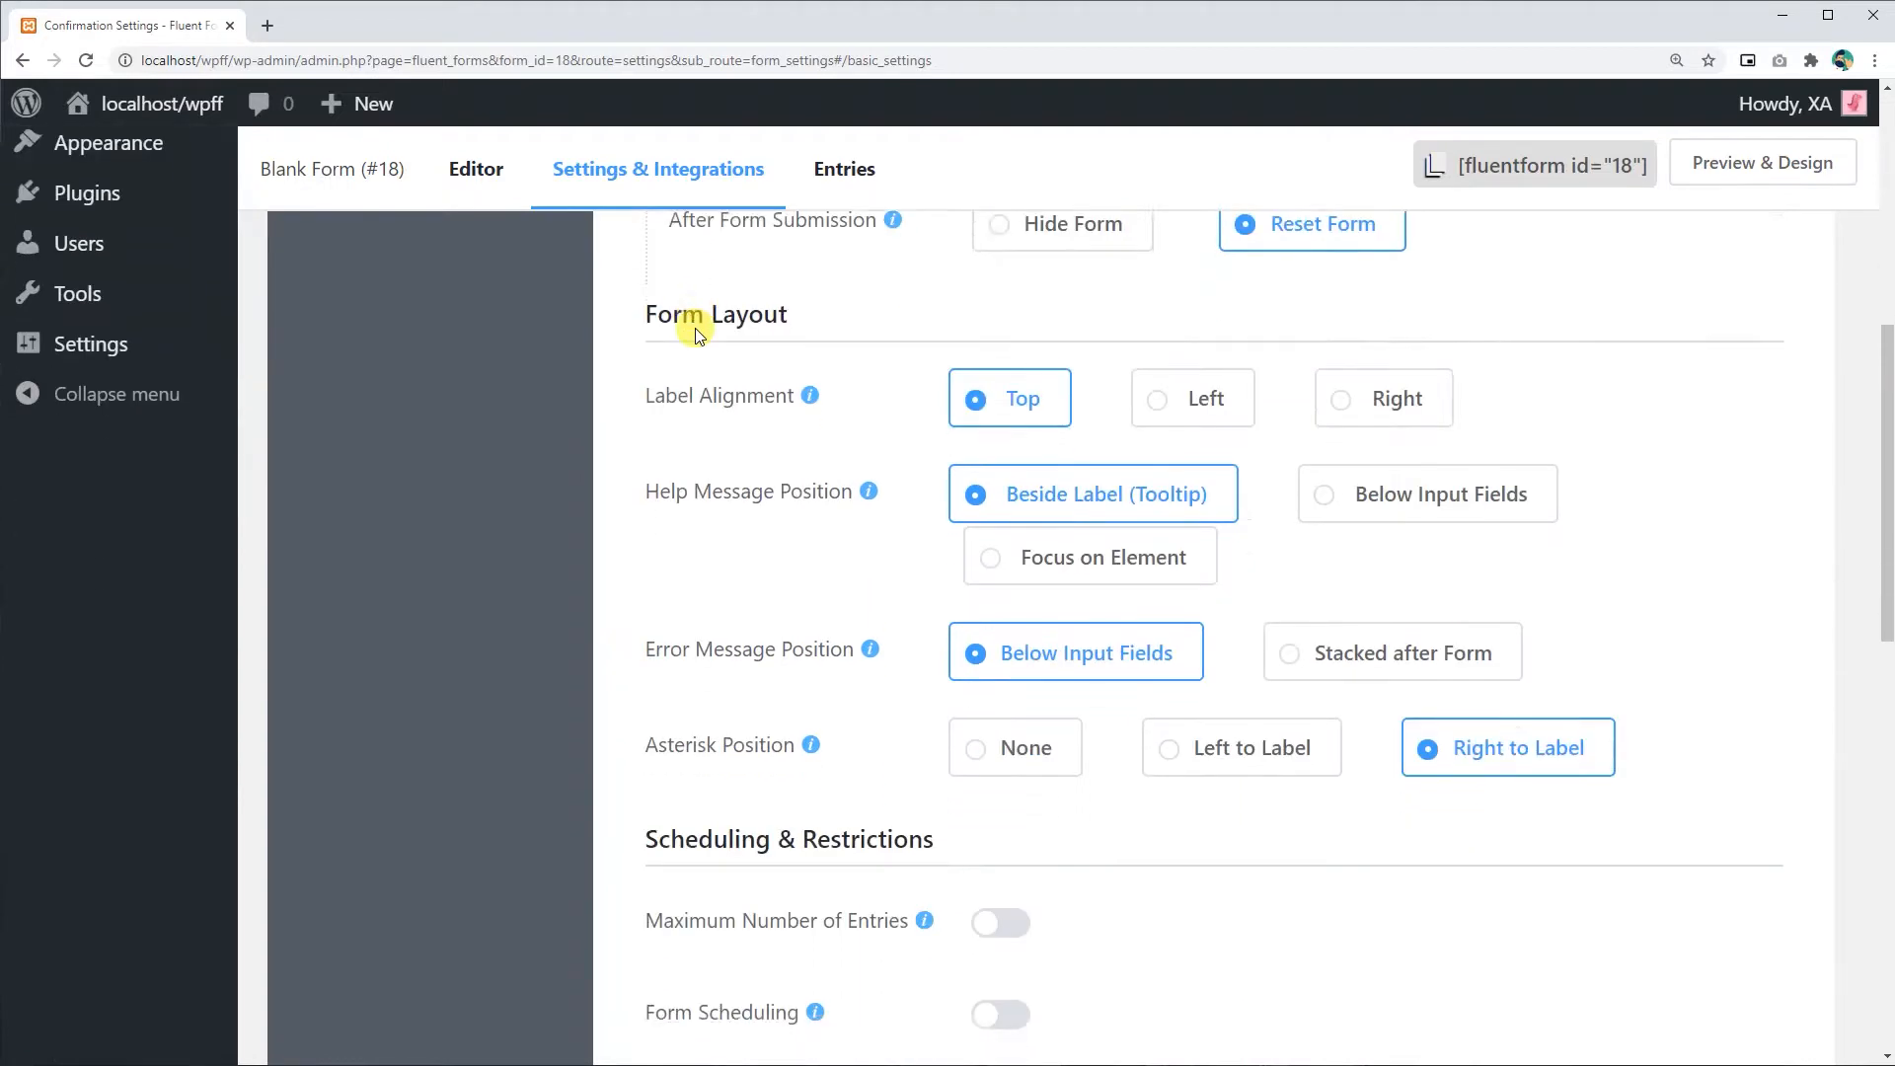
pyautogui.scroll(-3)
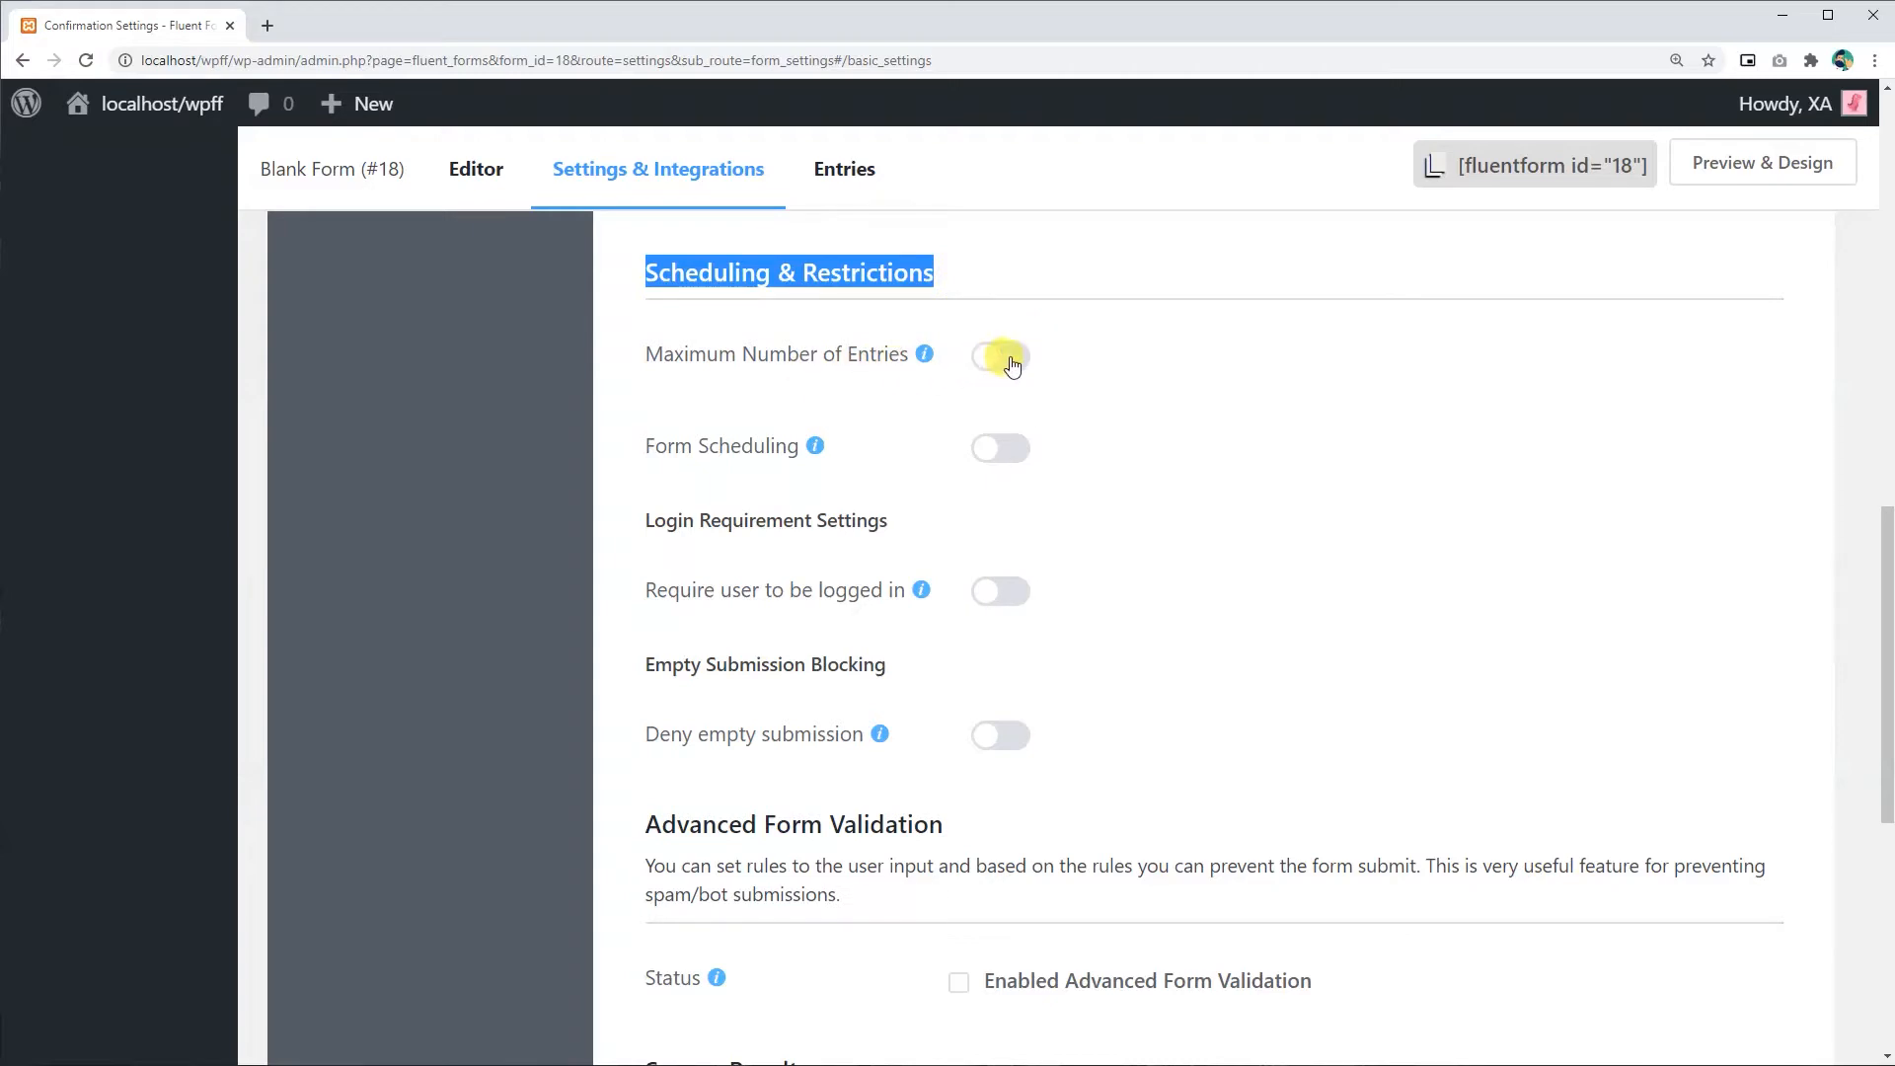
# Step: Enable the maximum-entries limit at 3 entries Per Day
pyautogui.click(999, 355)
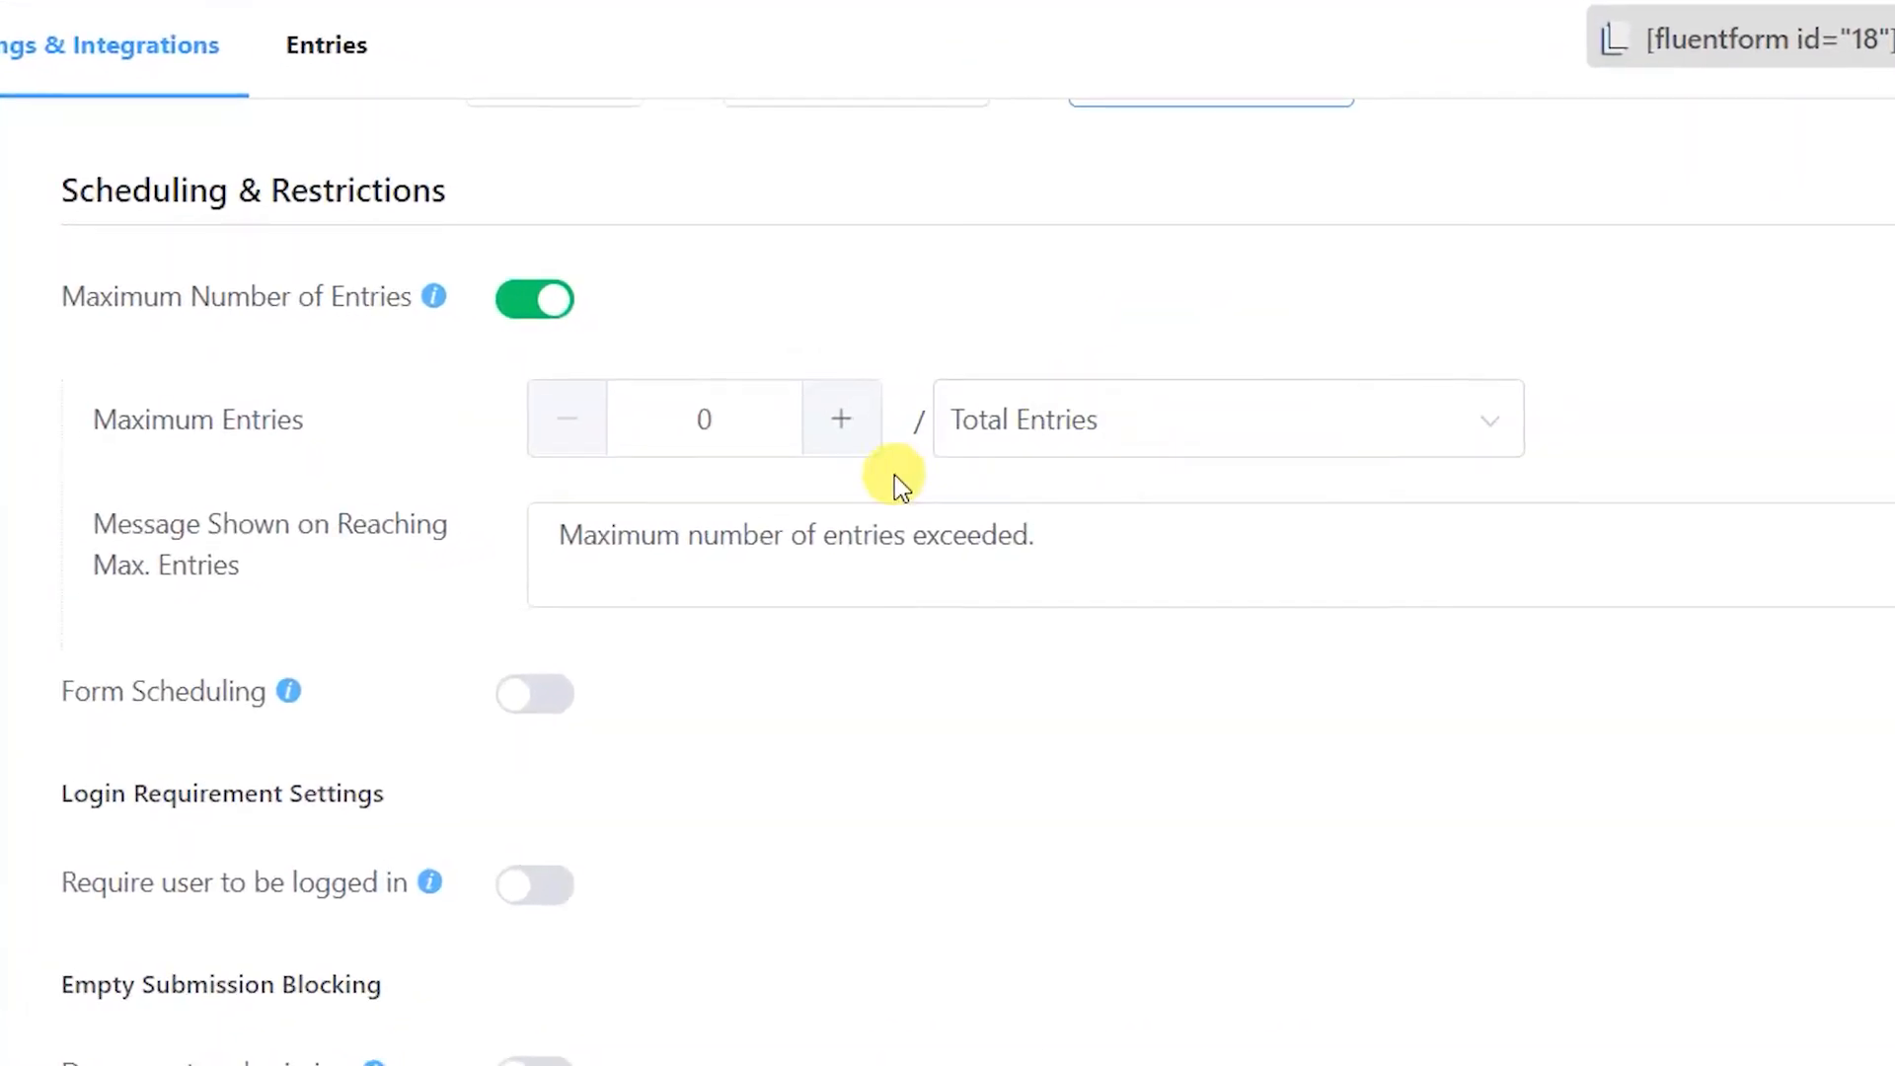
pyautogui.write('3')
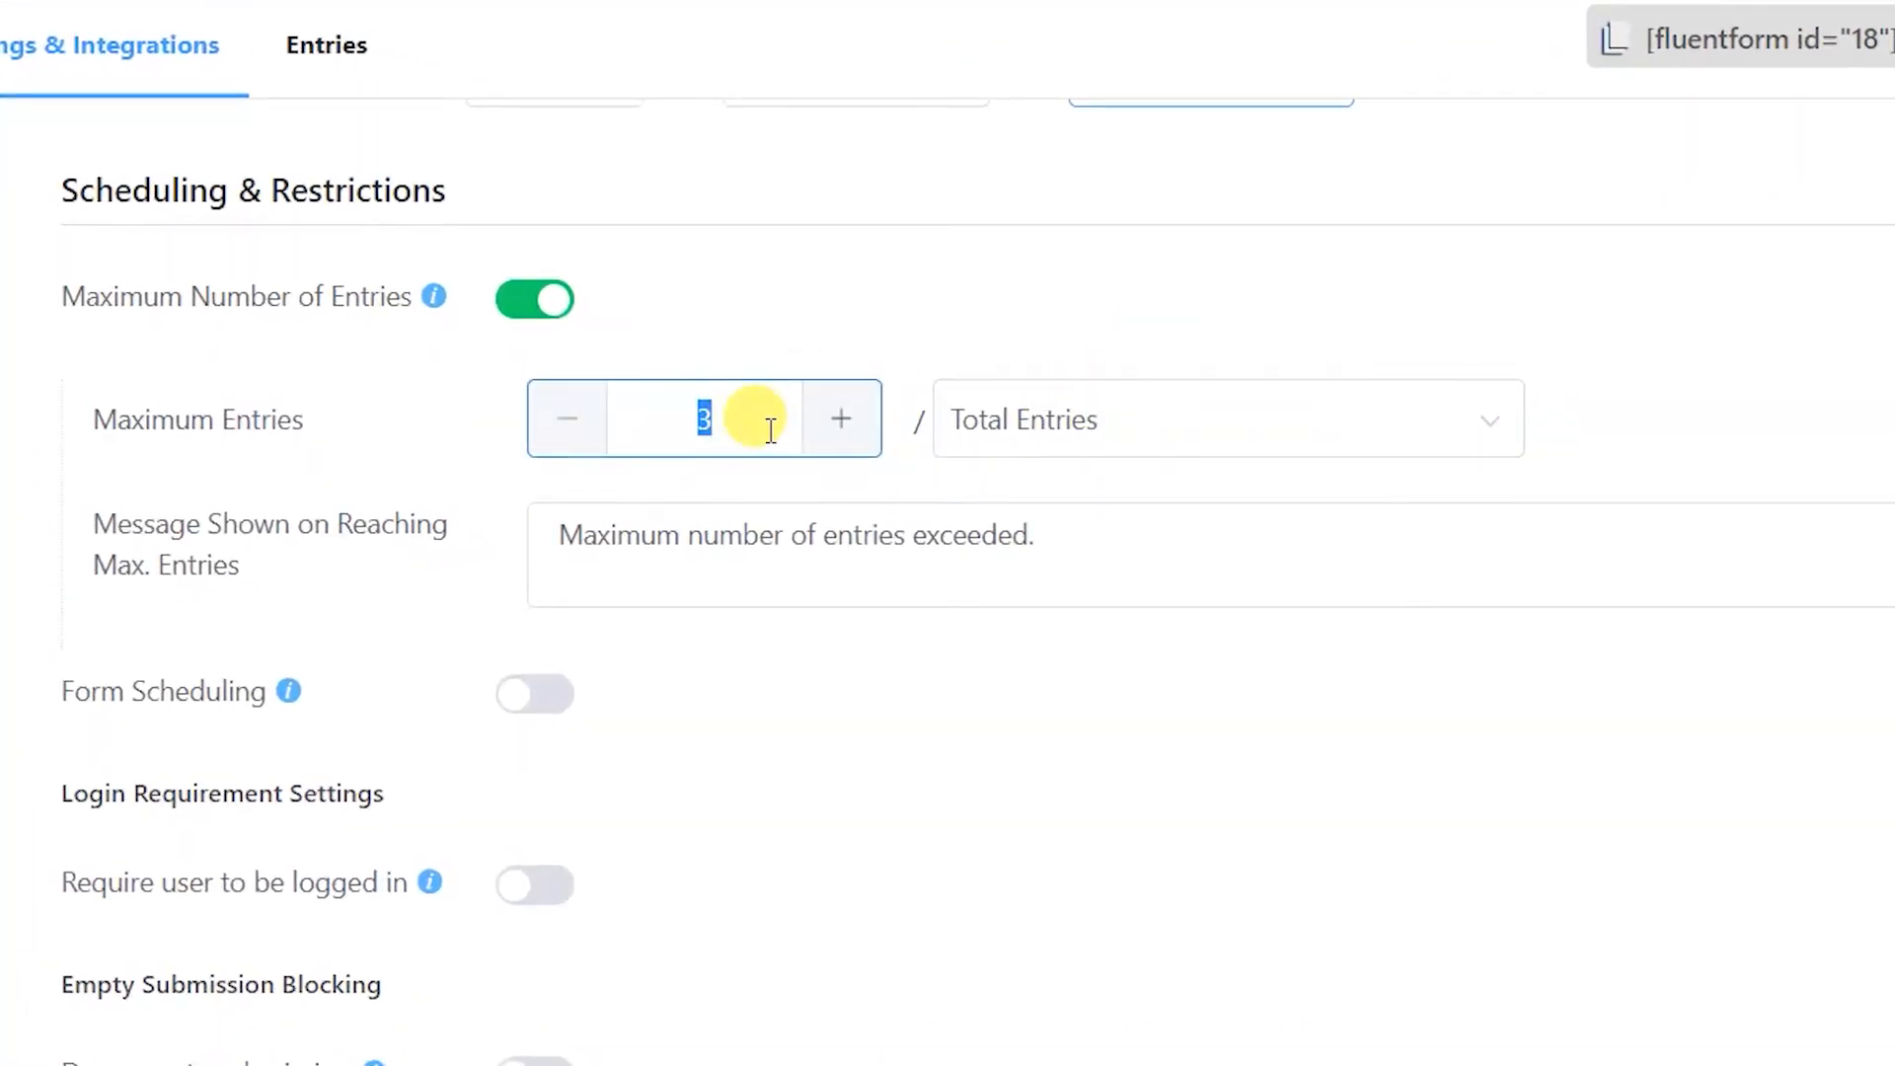
pyautogui.click(1226, 418)
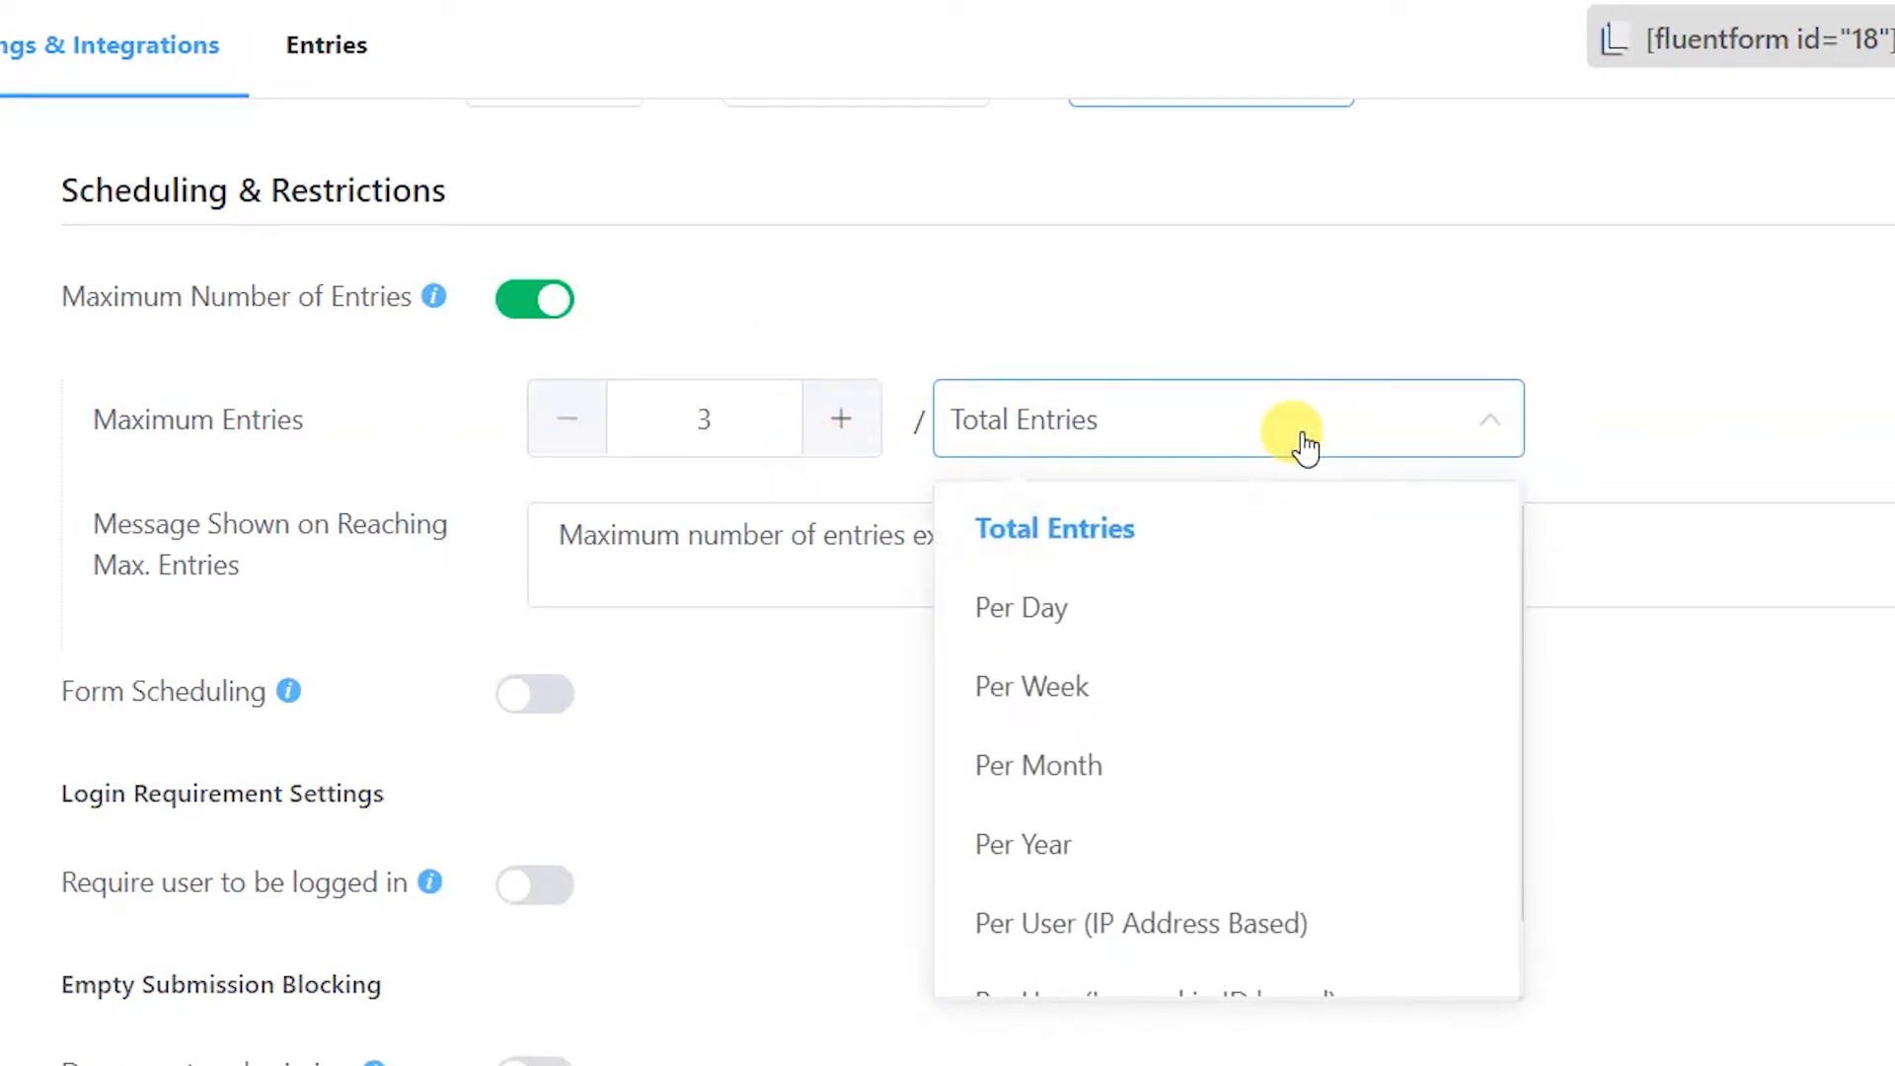
pyautogui.click(1030, 685)
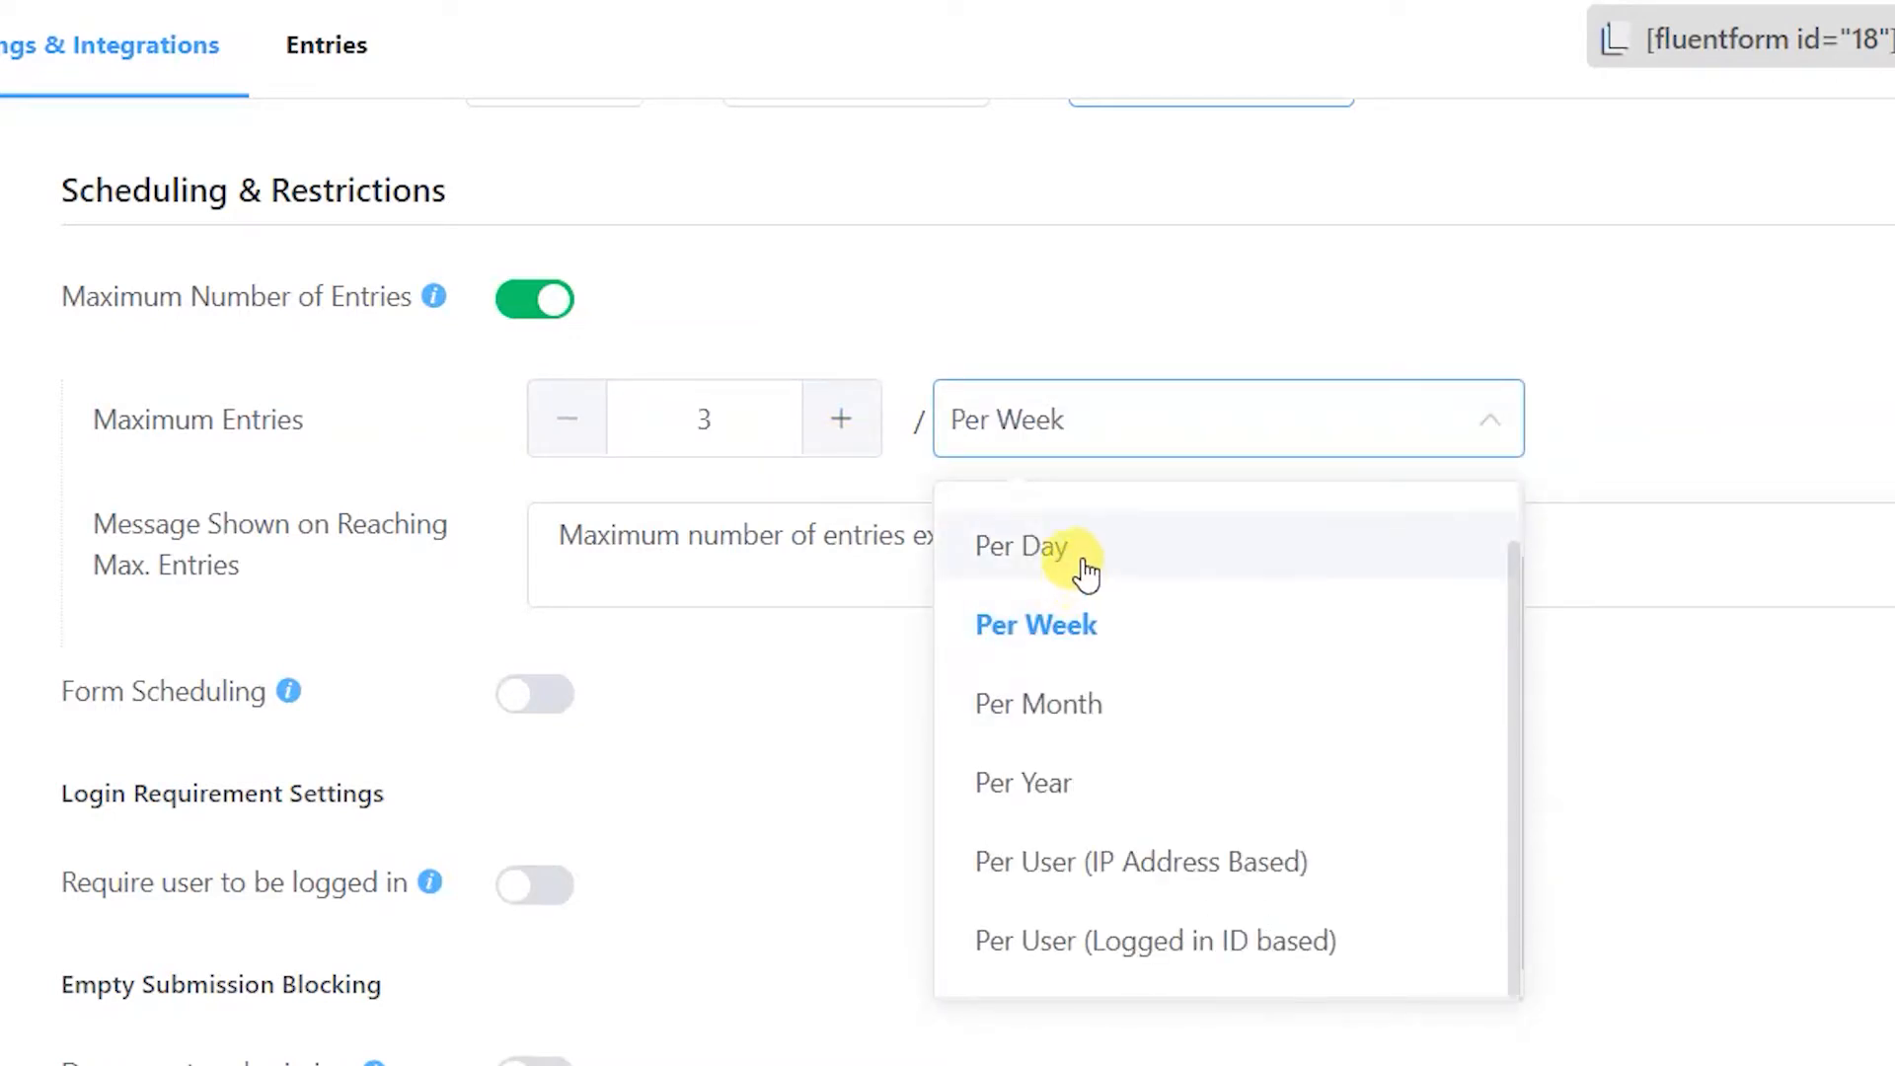
pyautogui.click(1021, 544)
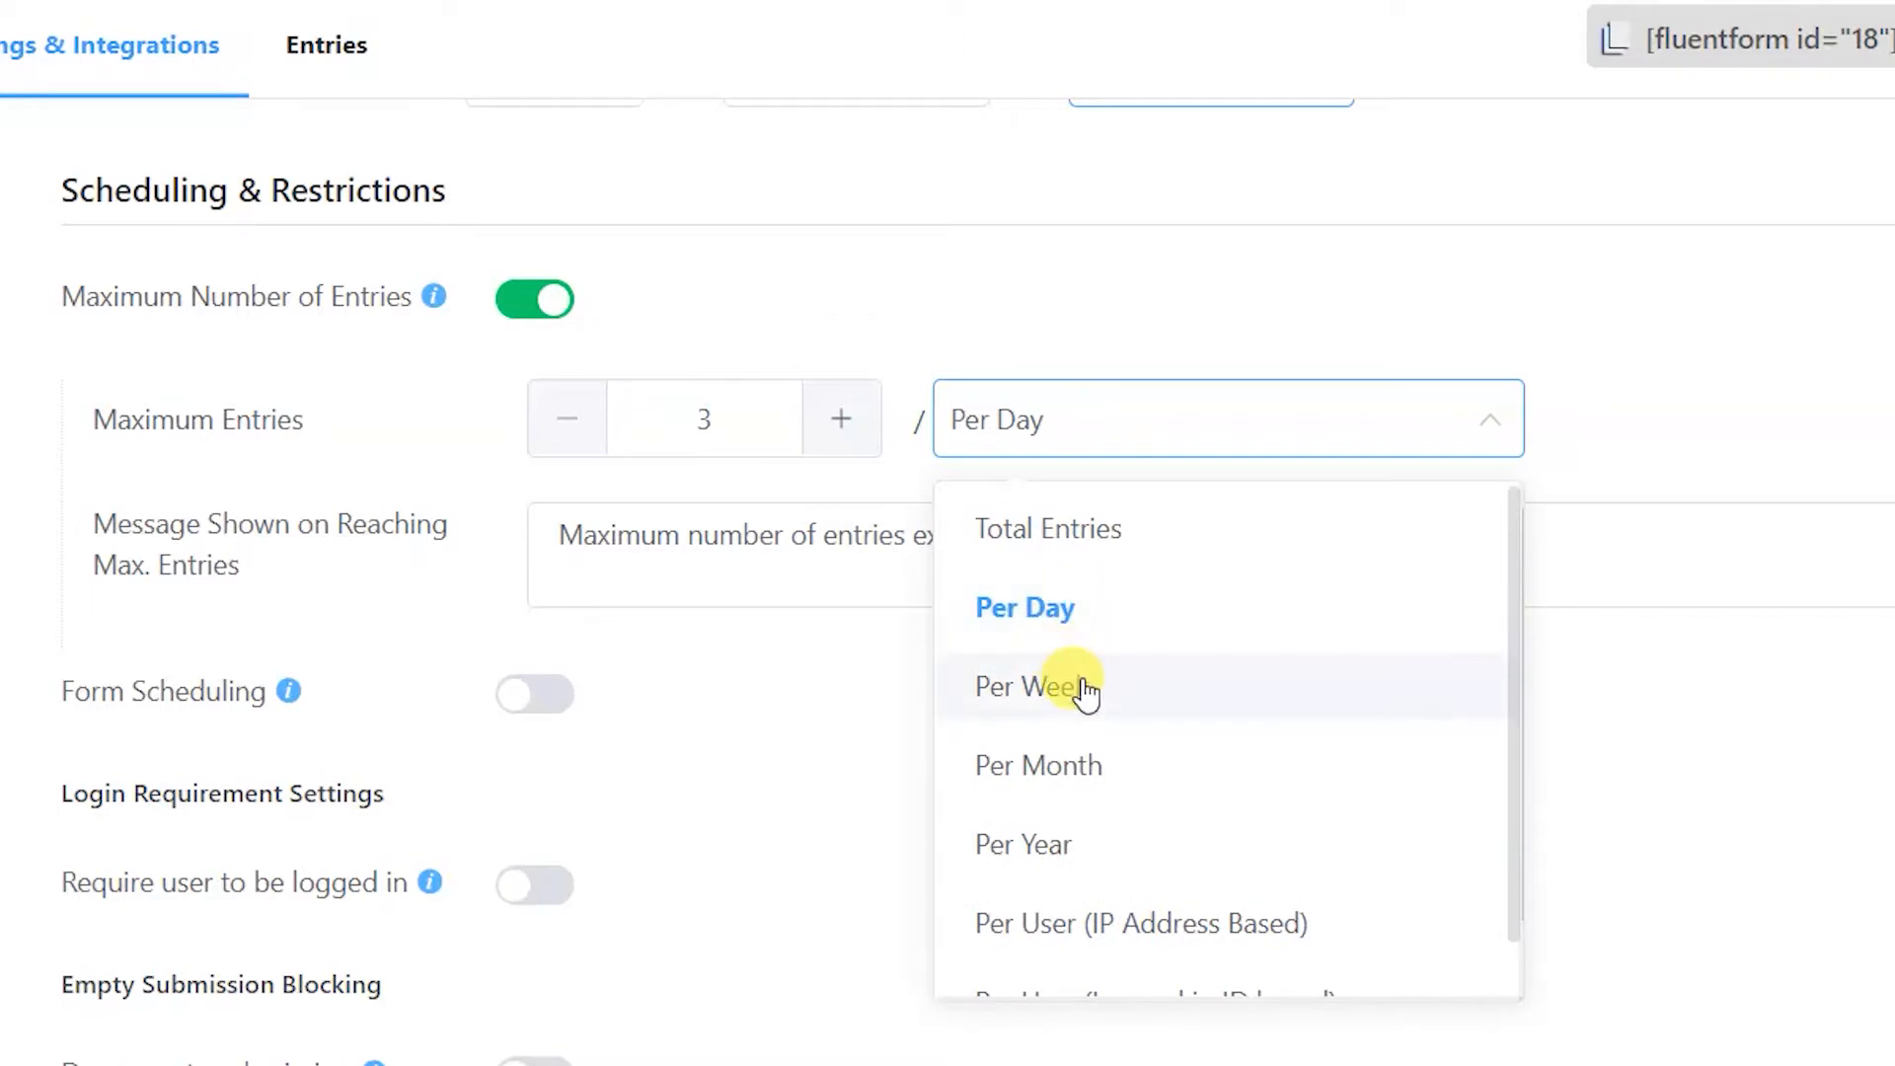
pyautogui.moveTo(1092, 858)
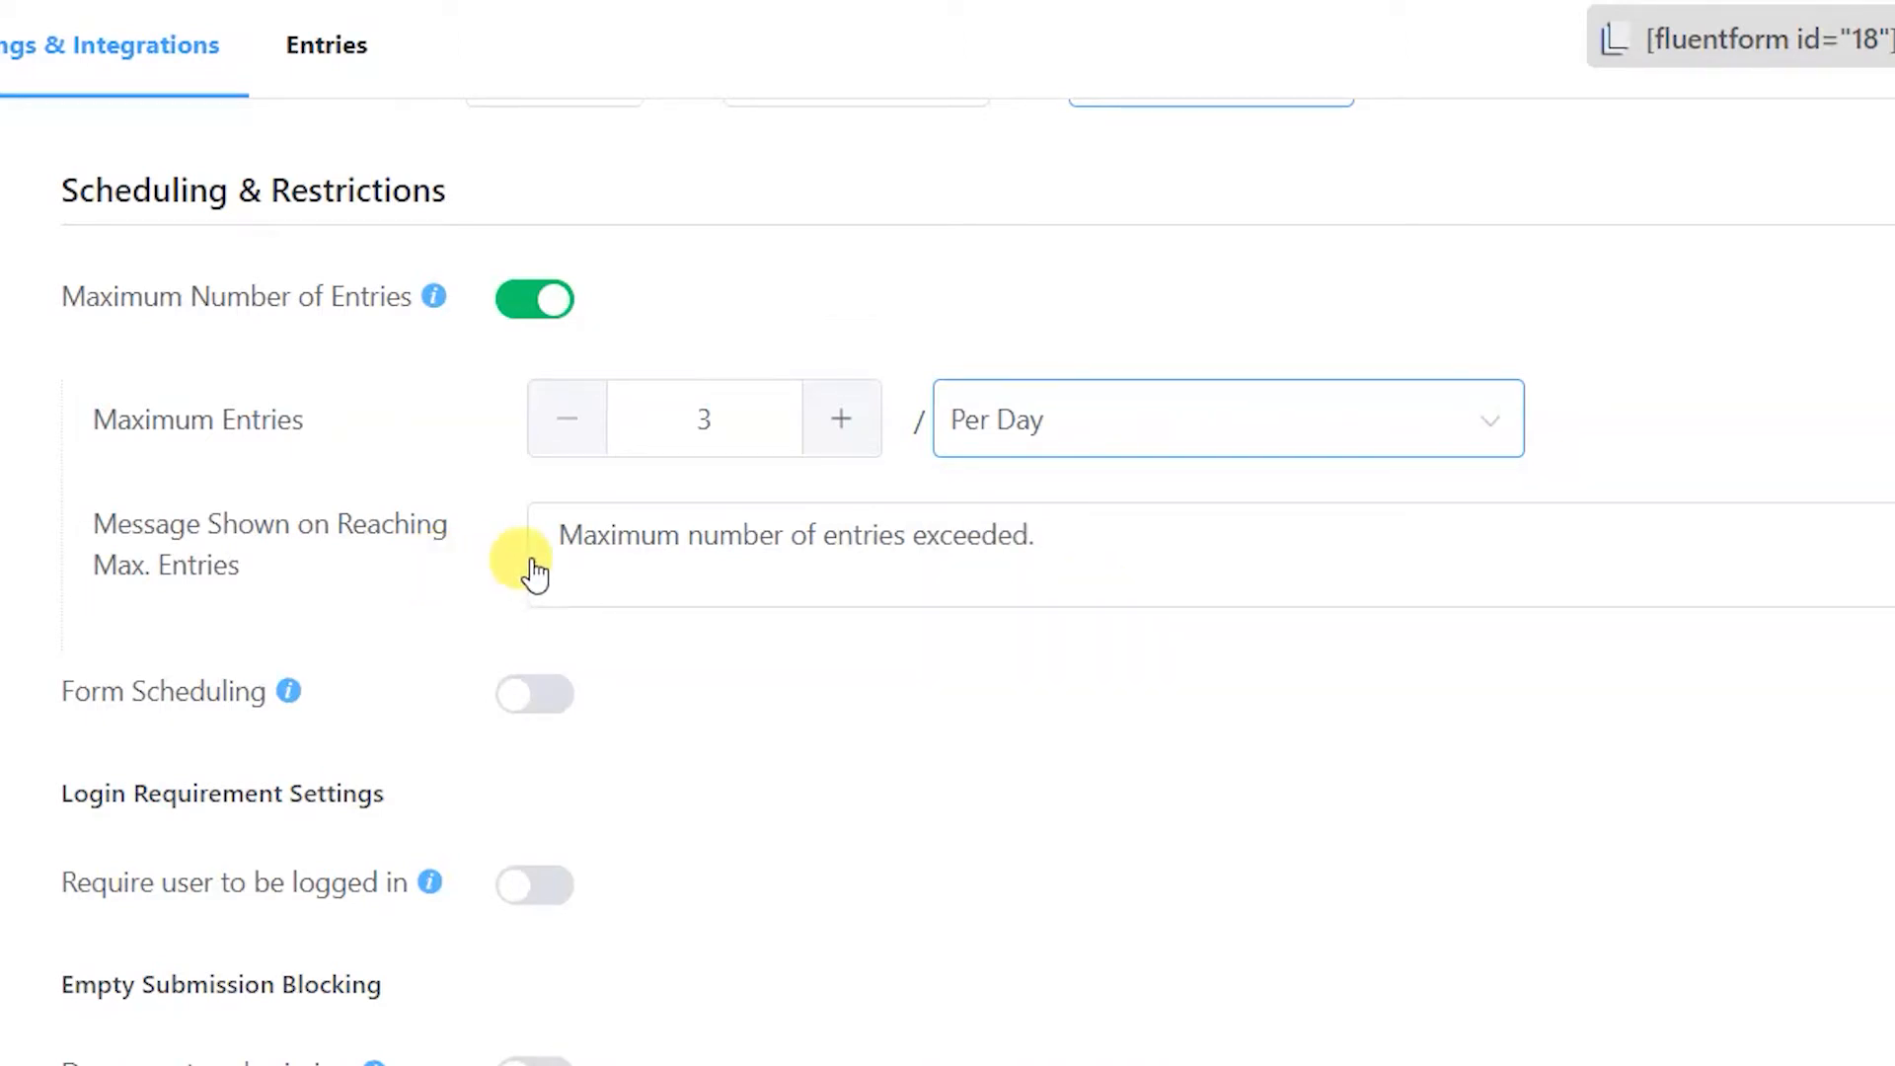
# Step: Edit the limit message ('today. Please come back'), save the settings, and open the preview
pyautogui.write('today. Please come back')
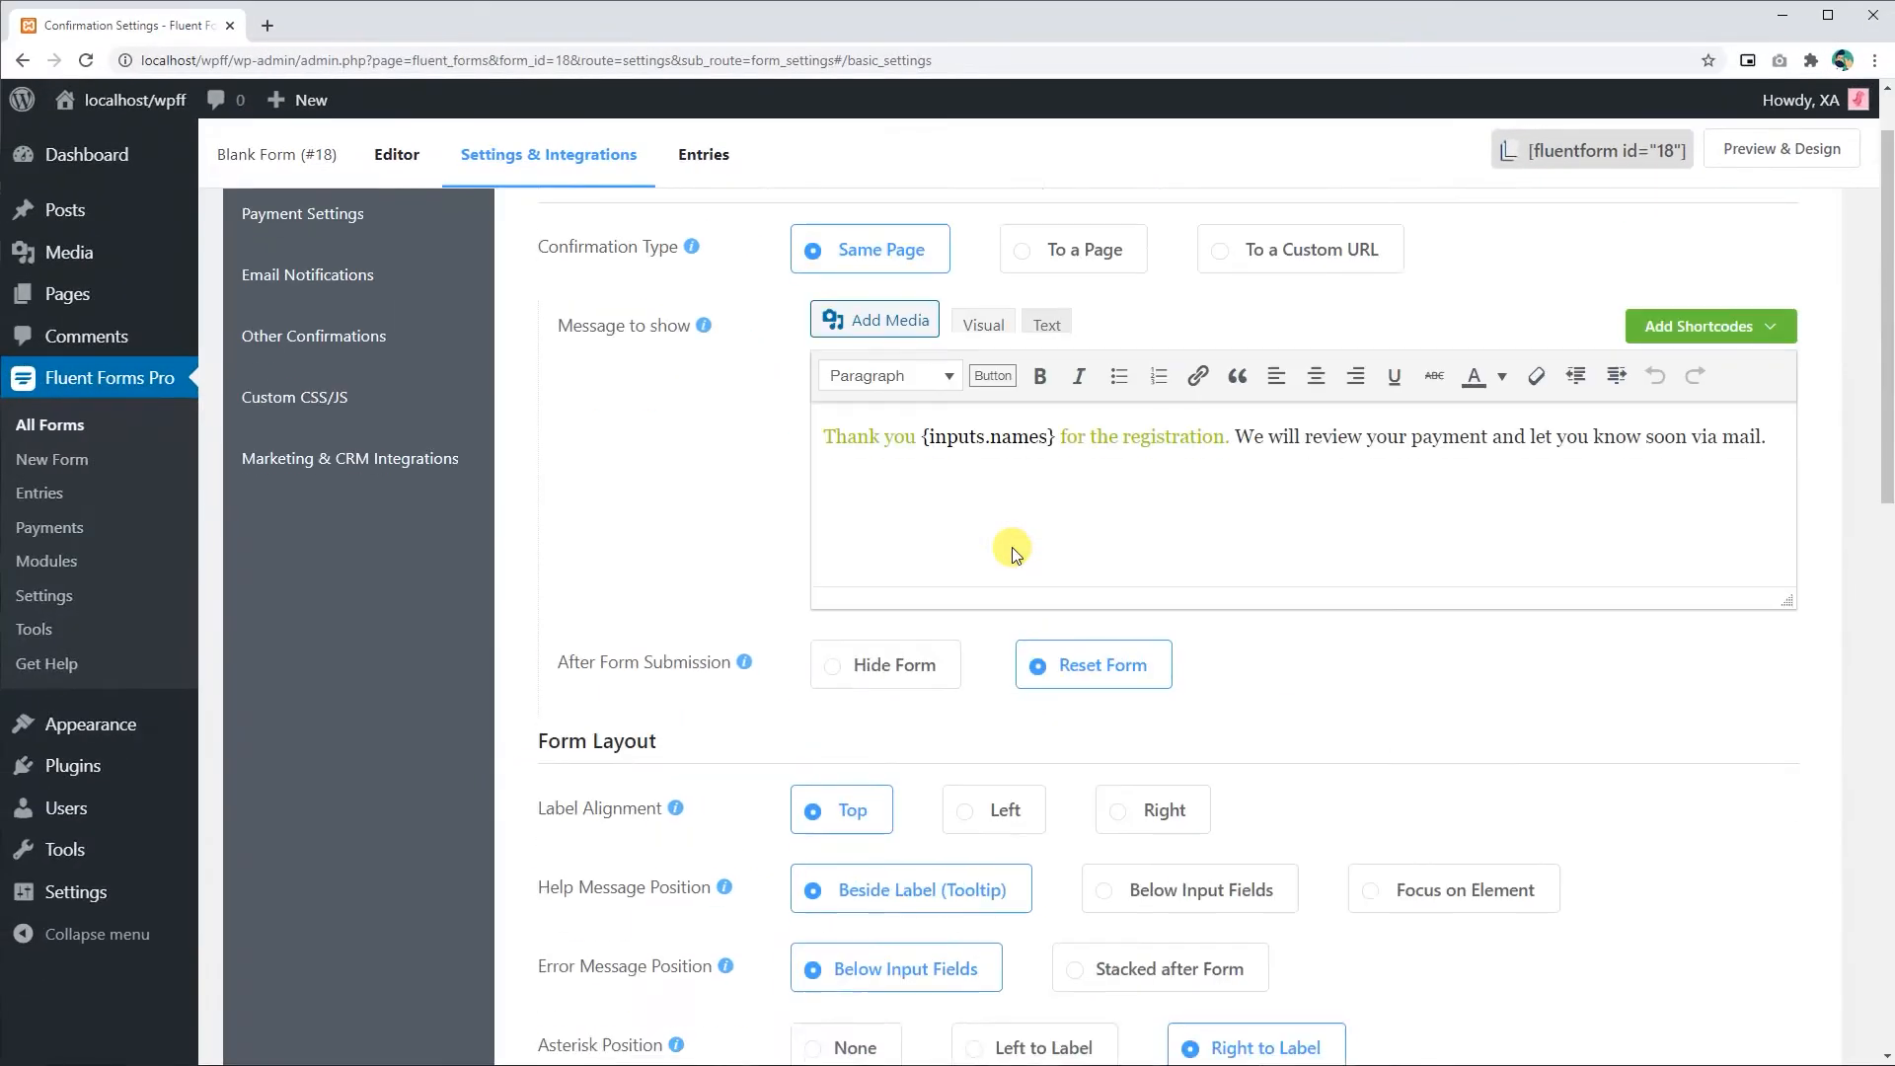
pyautogui.click(1704, 252)
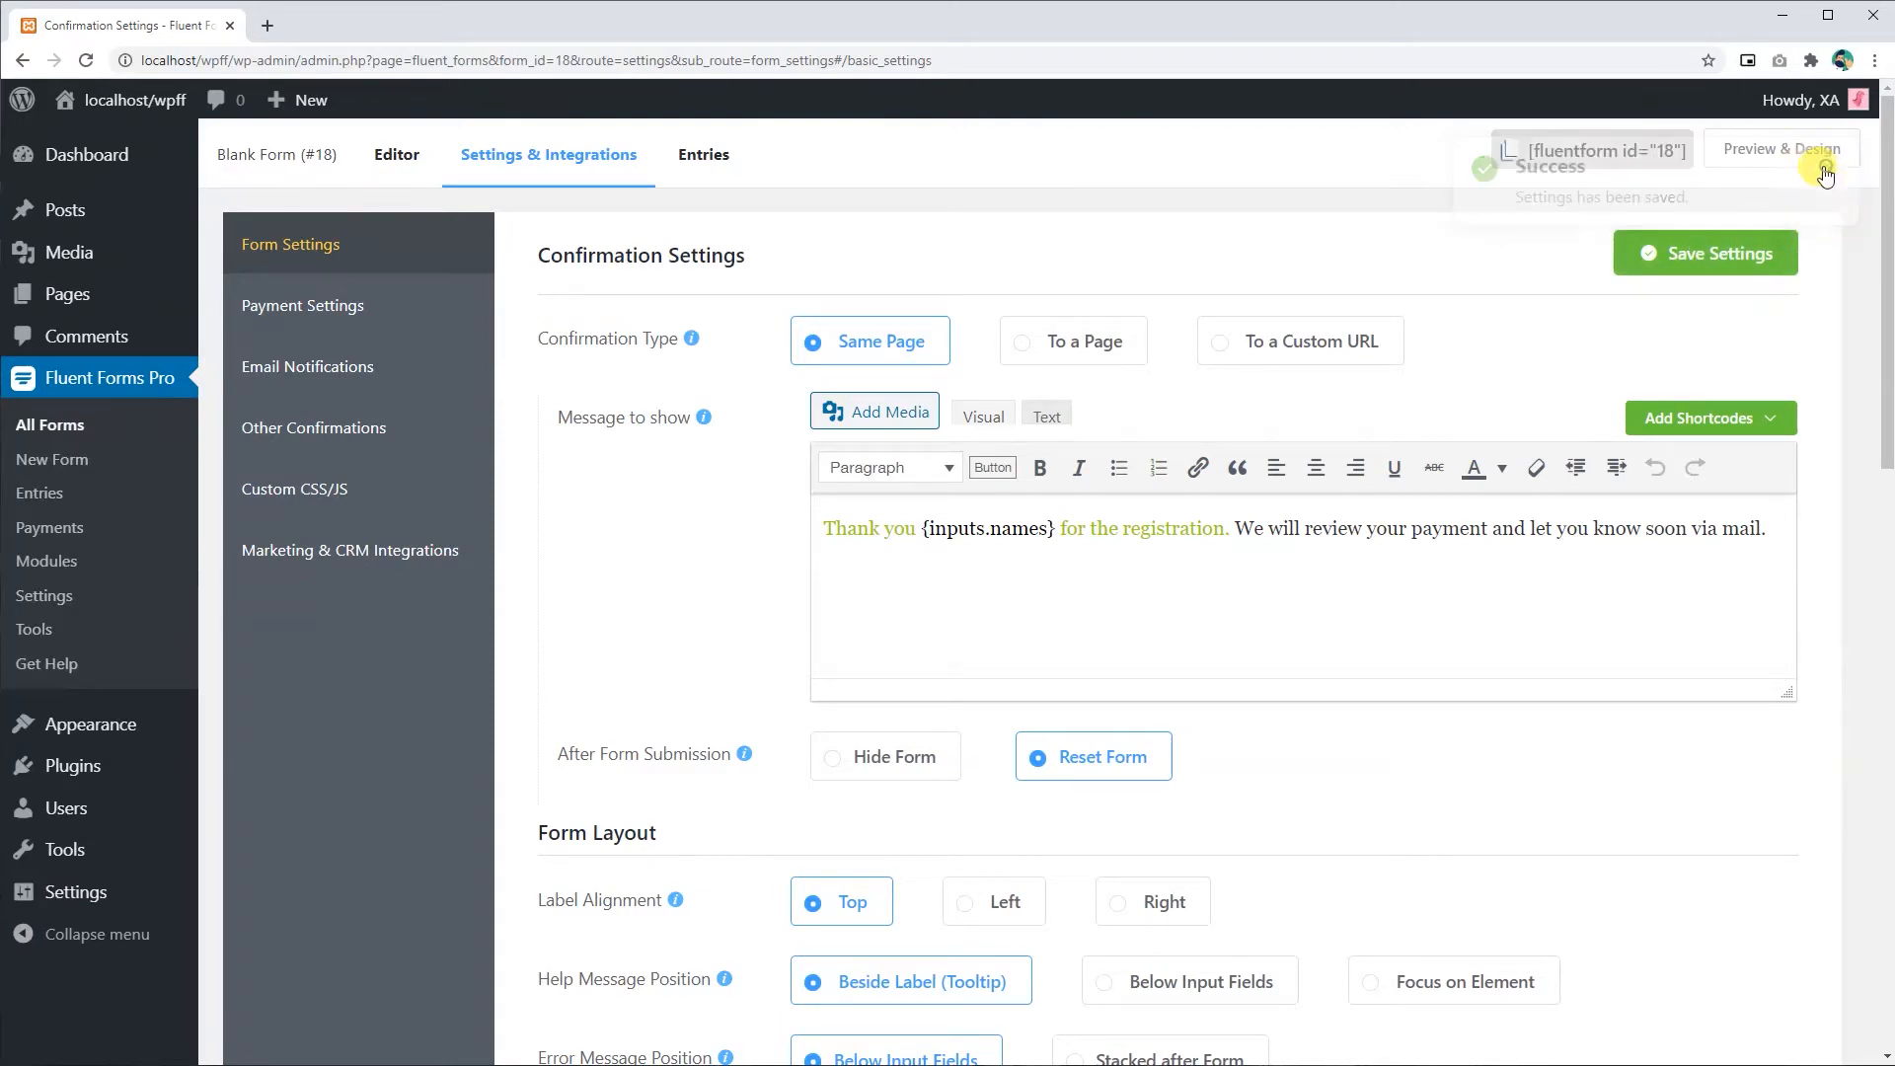
pyautogui.click(1778, 149)
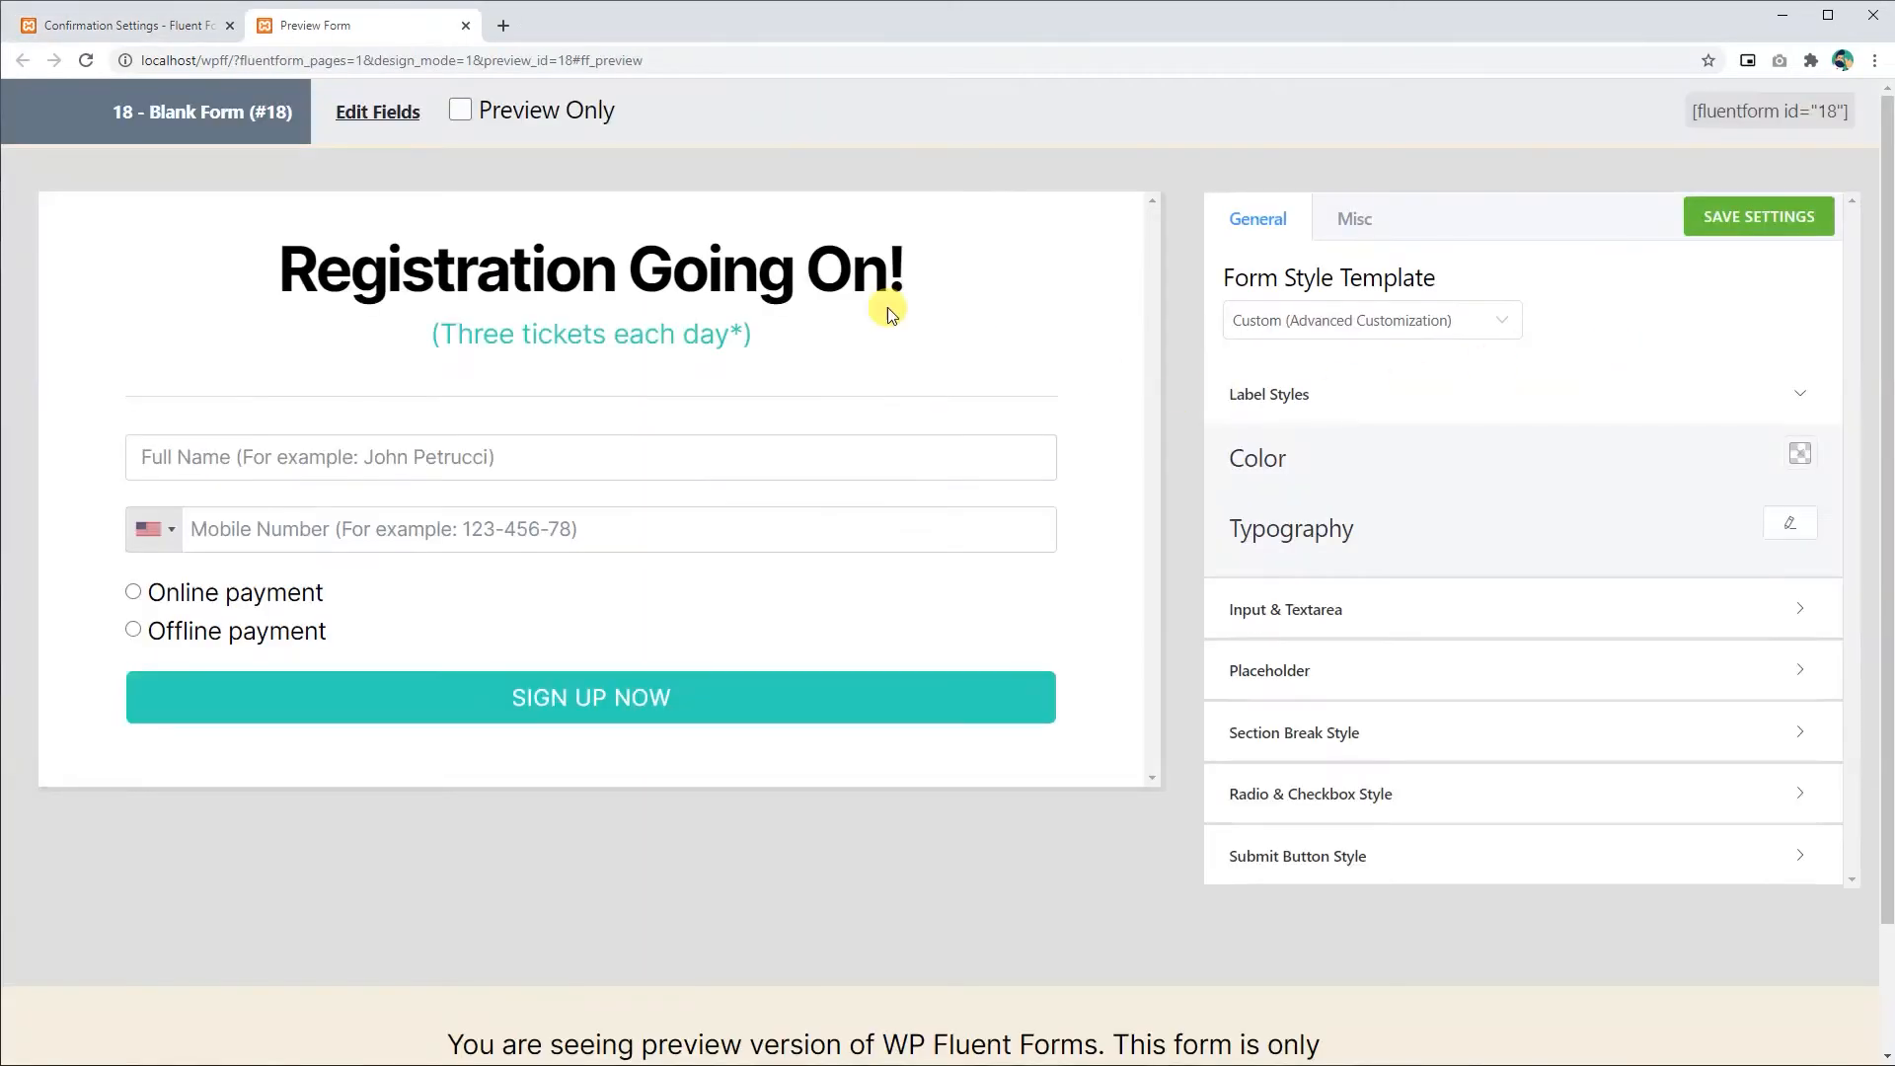
pyautogui.click(459, 110)
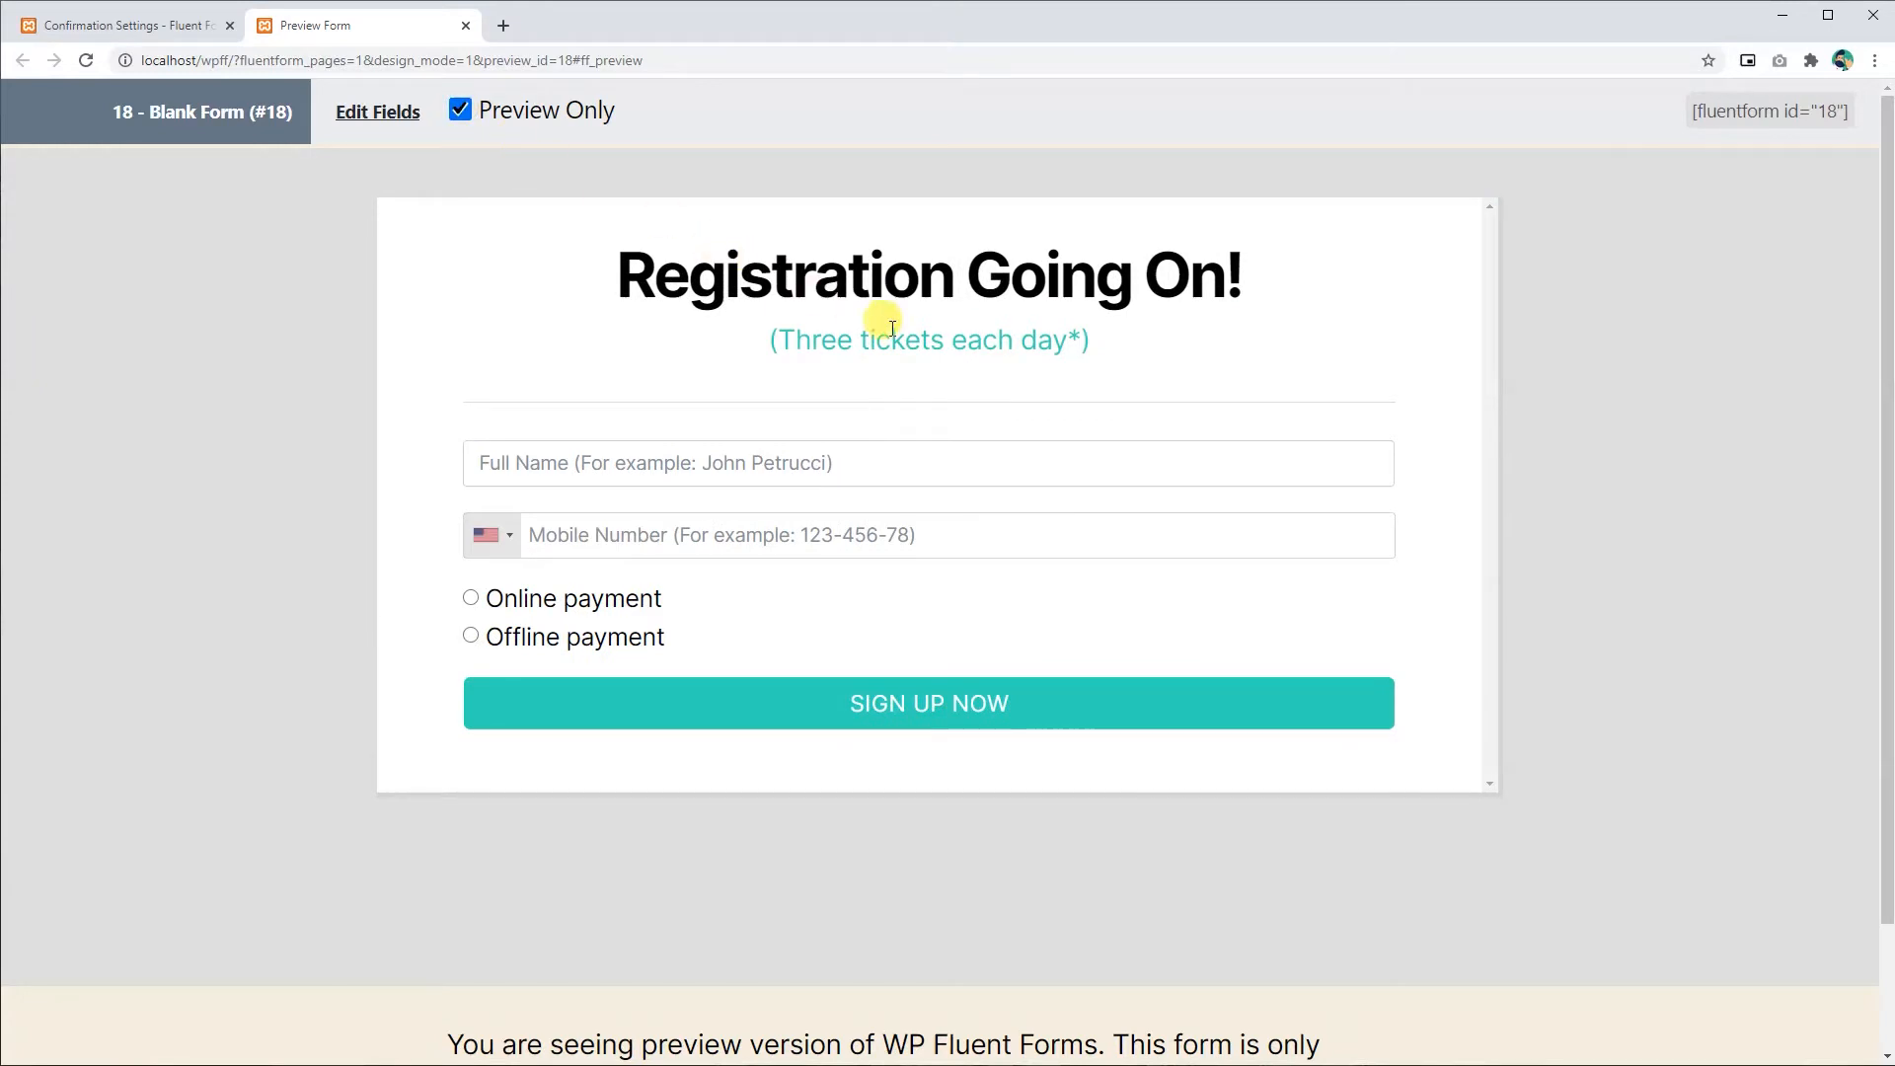
pyautogui.write('Shovon')
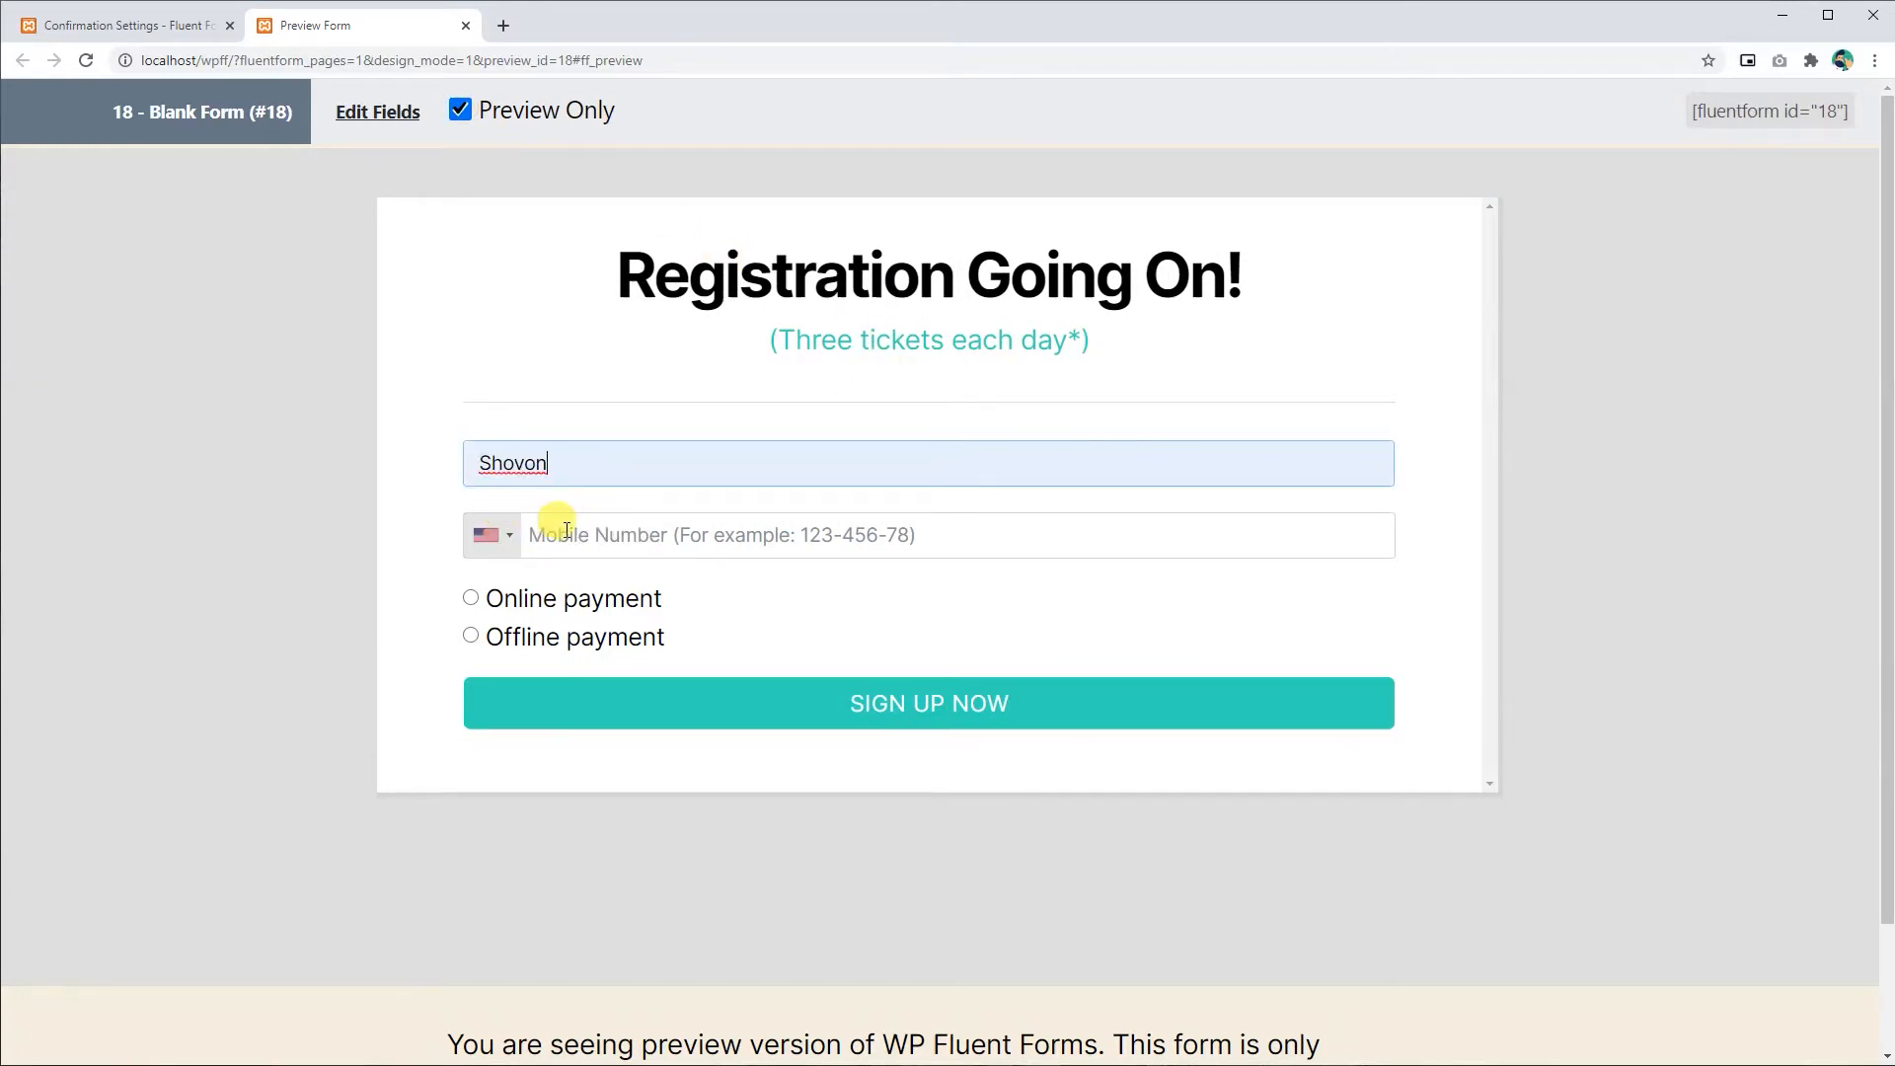
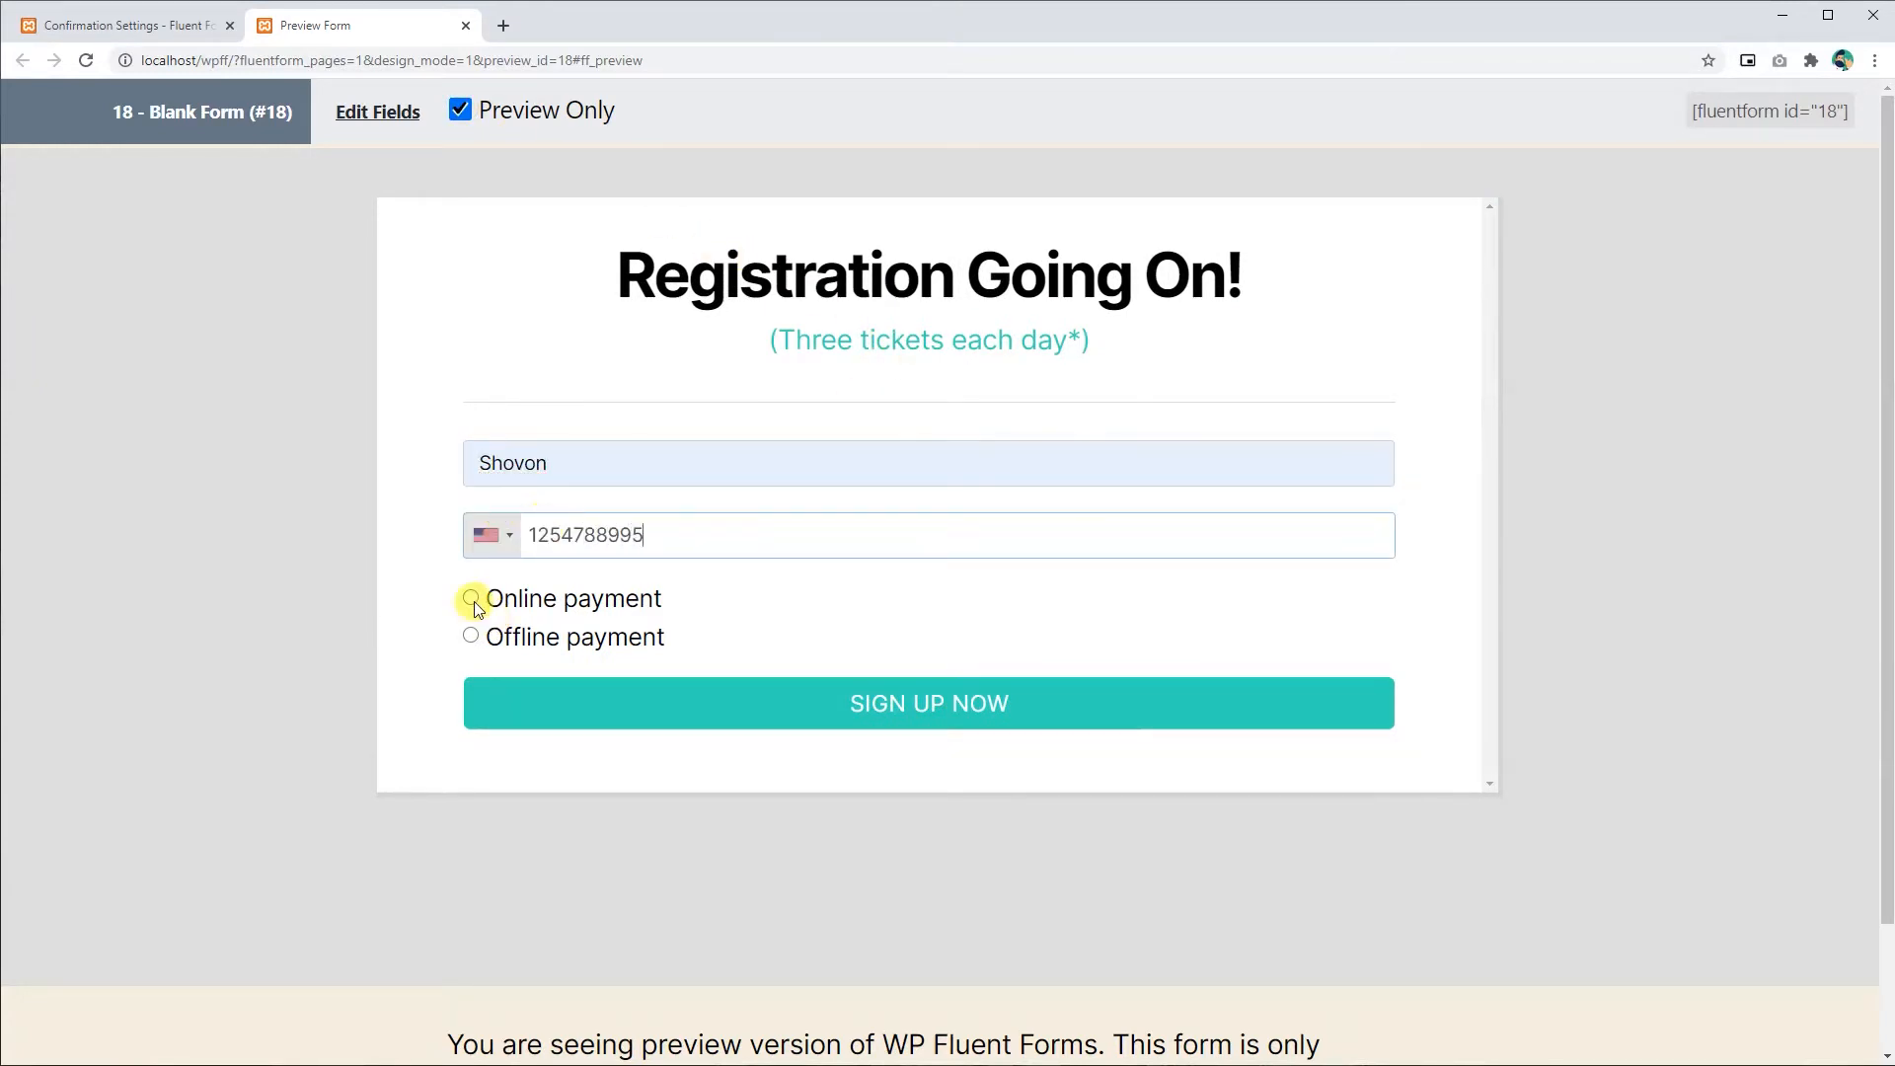
pyautogui.click(470, 598)
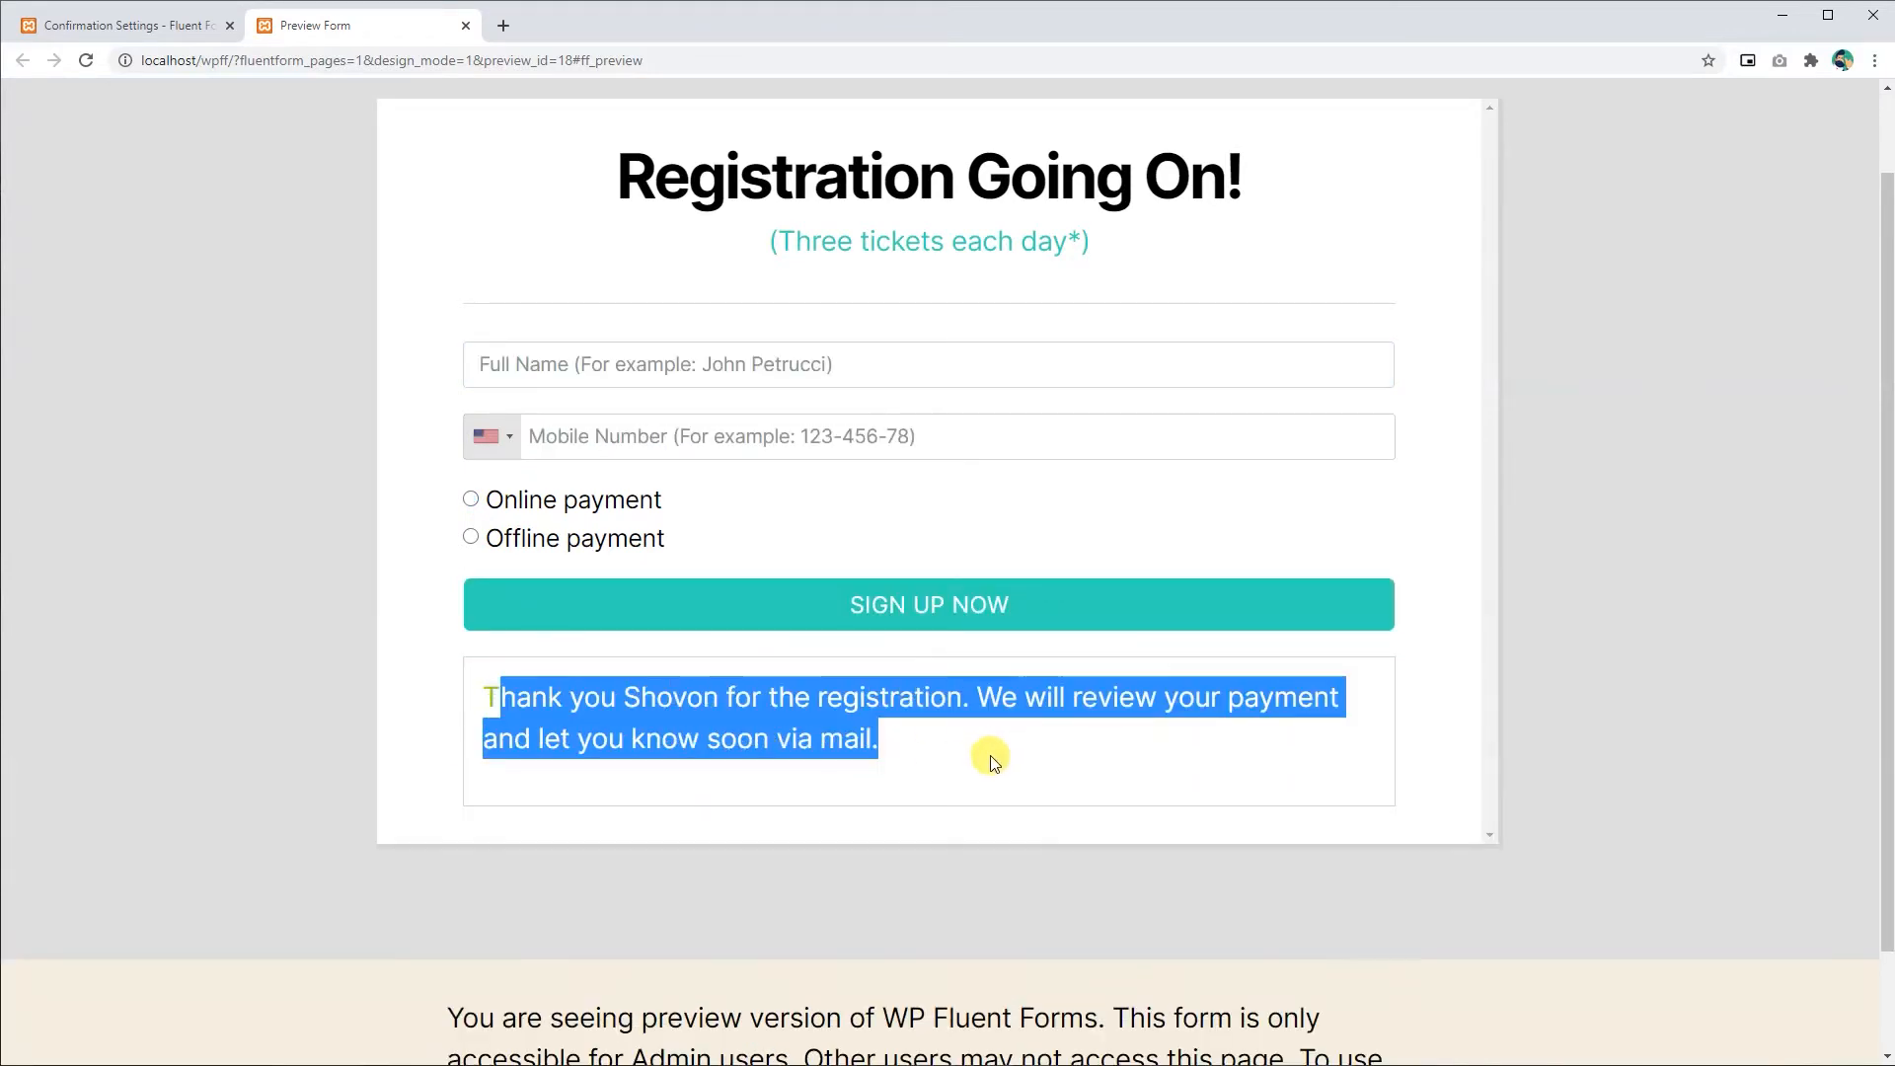
pyautogui.write('Mike')
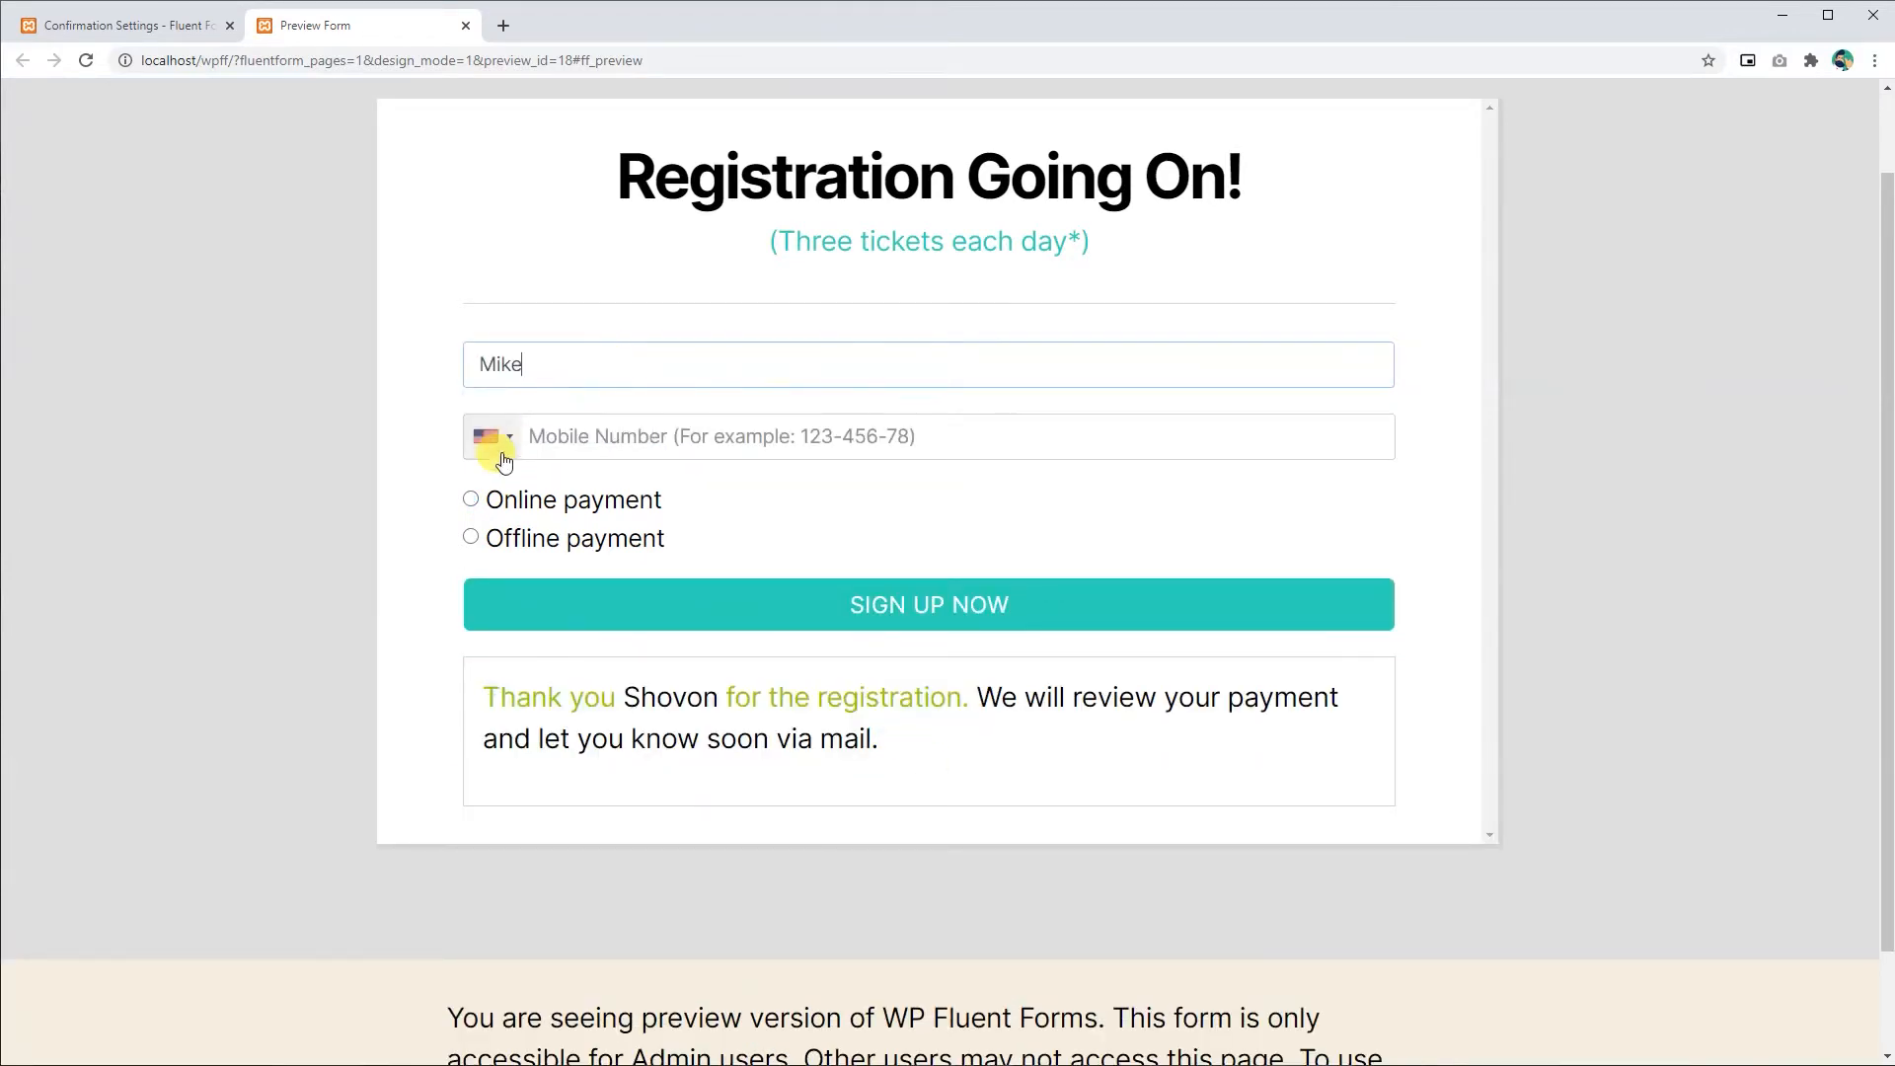
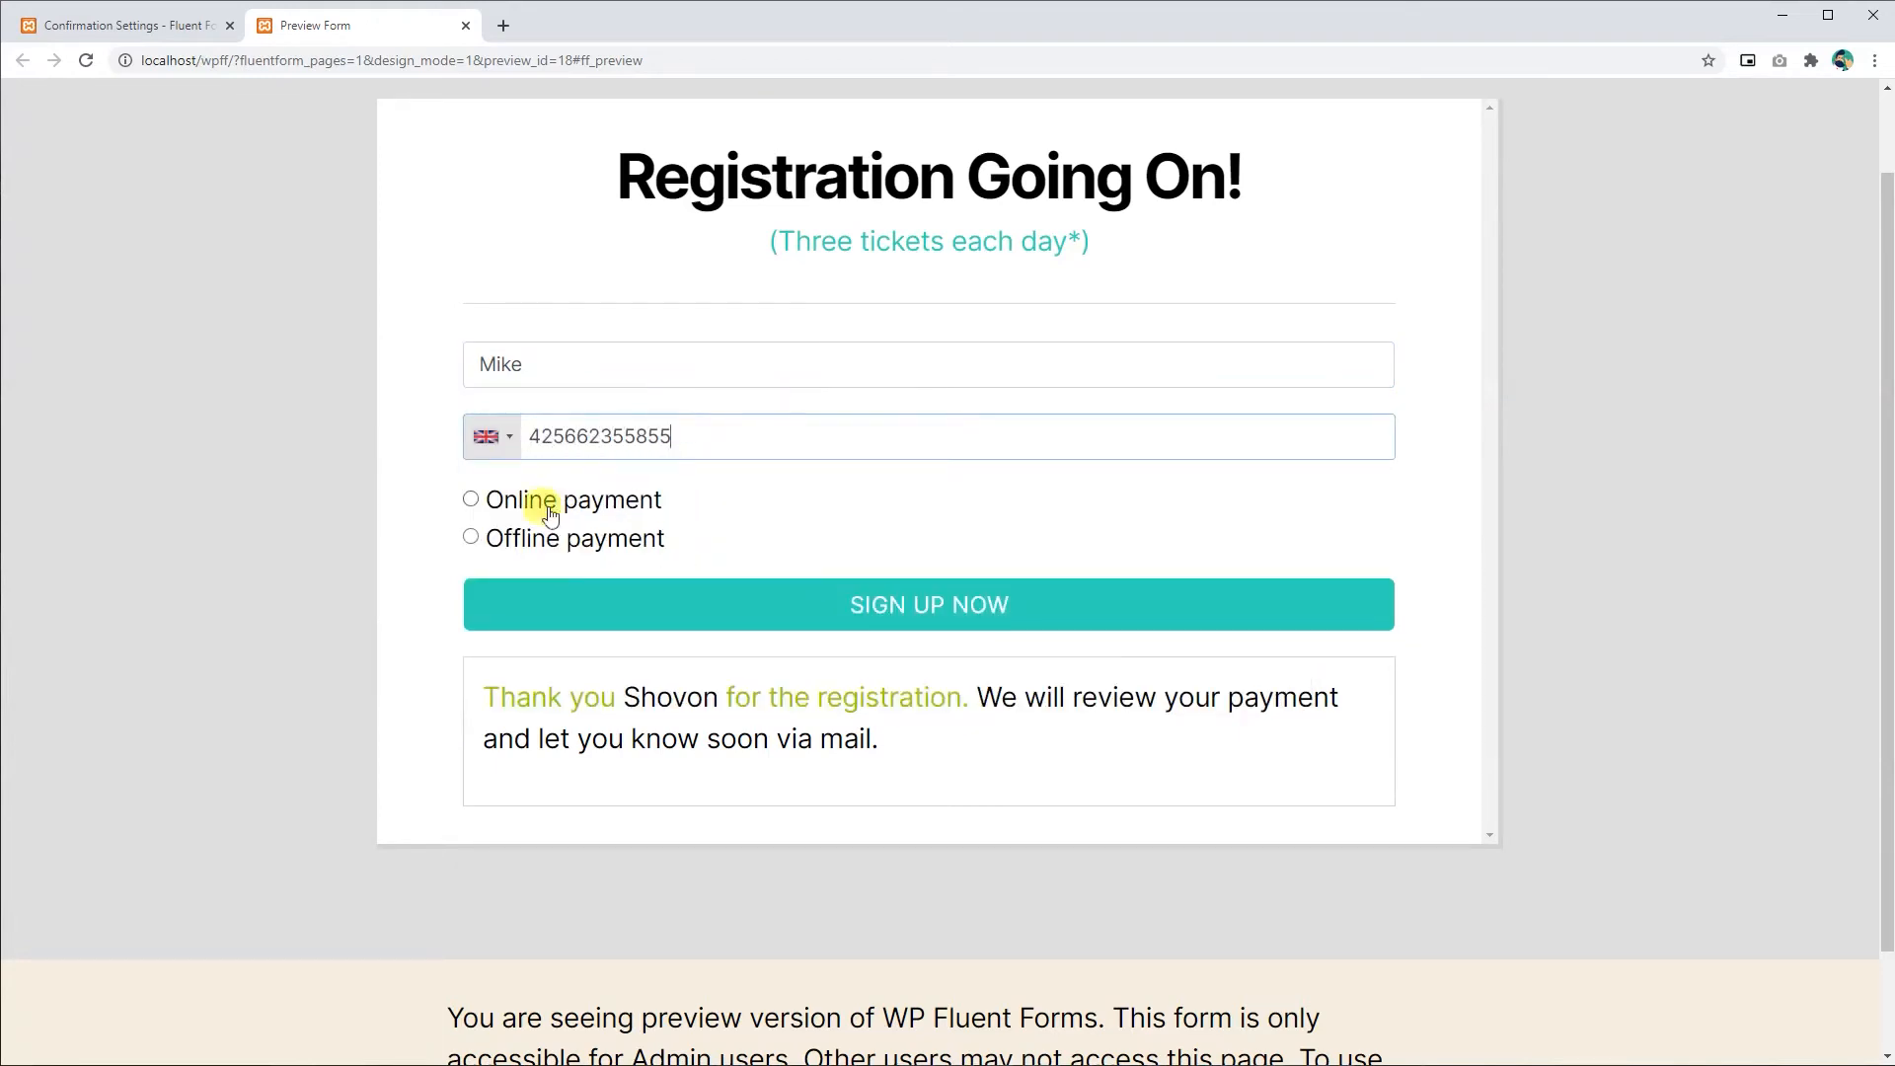
pyautogui.click(338, 165)
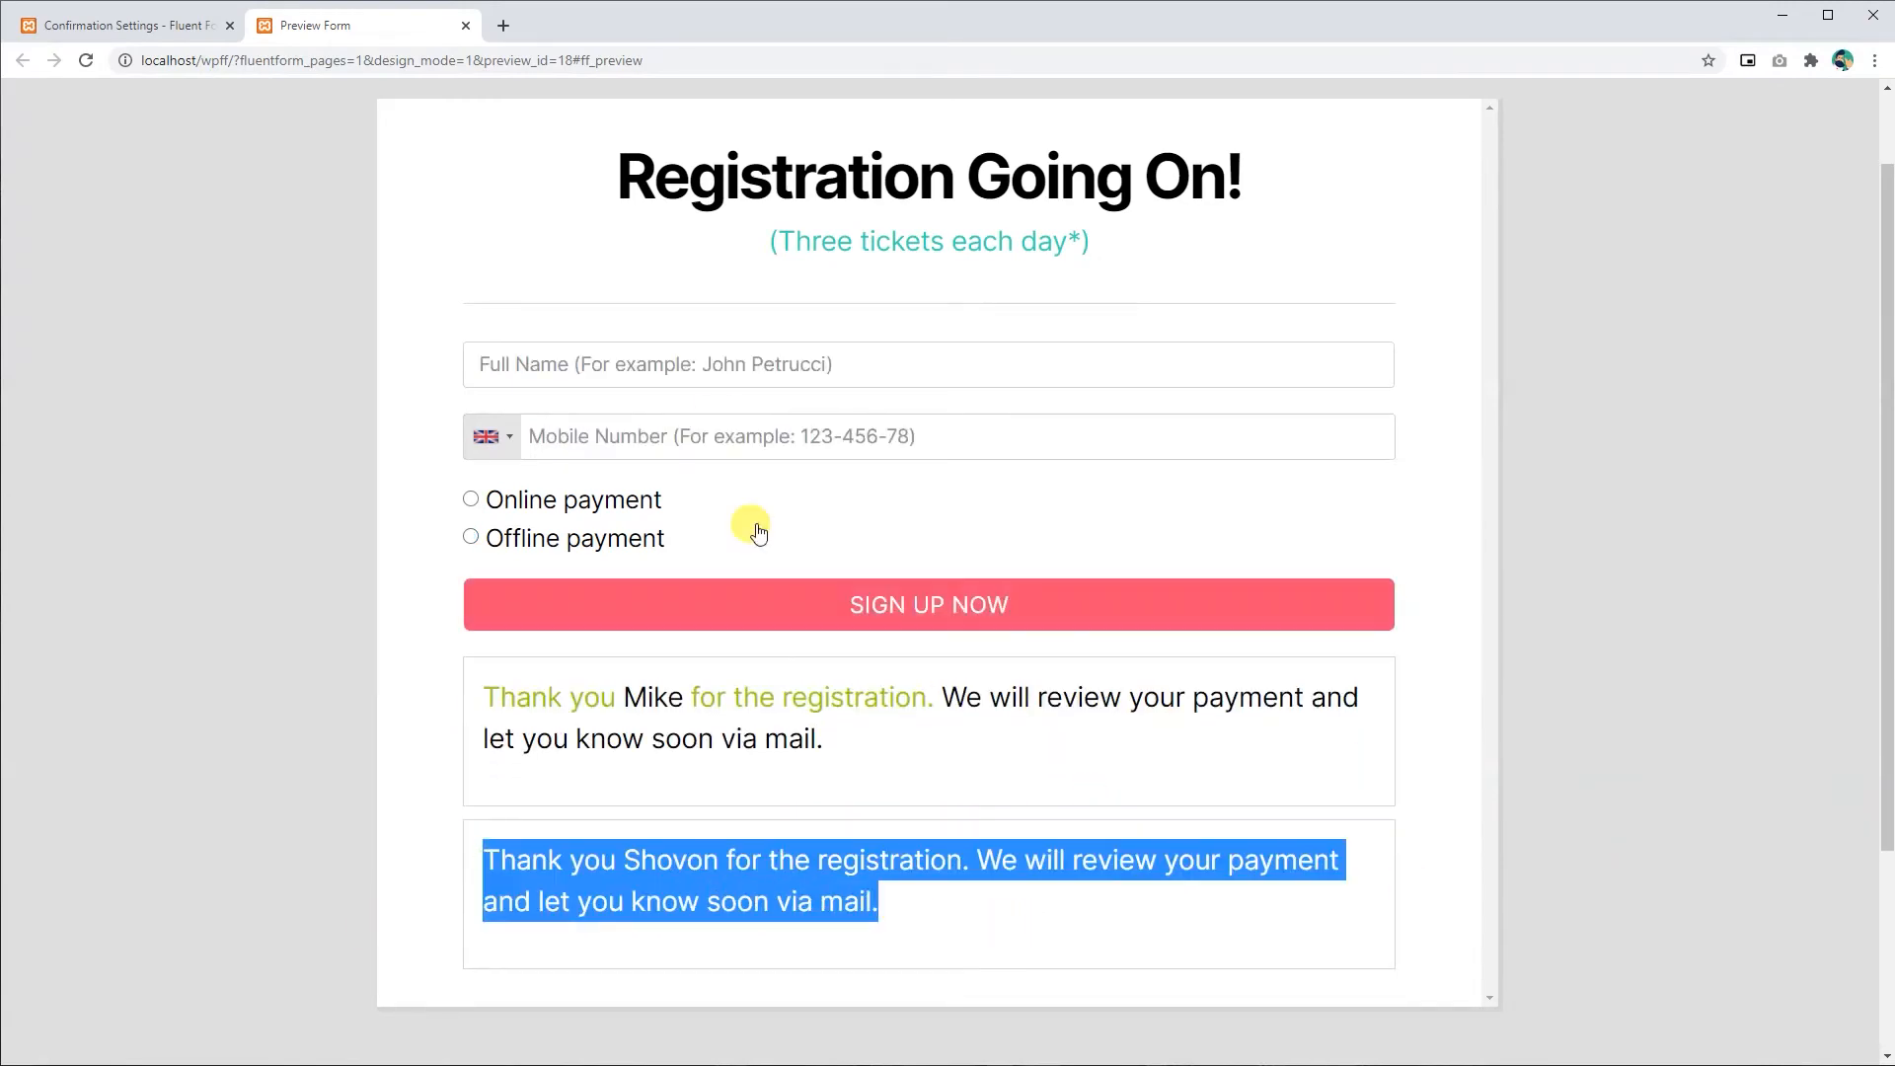
pyautogui.write('Miles J.')
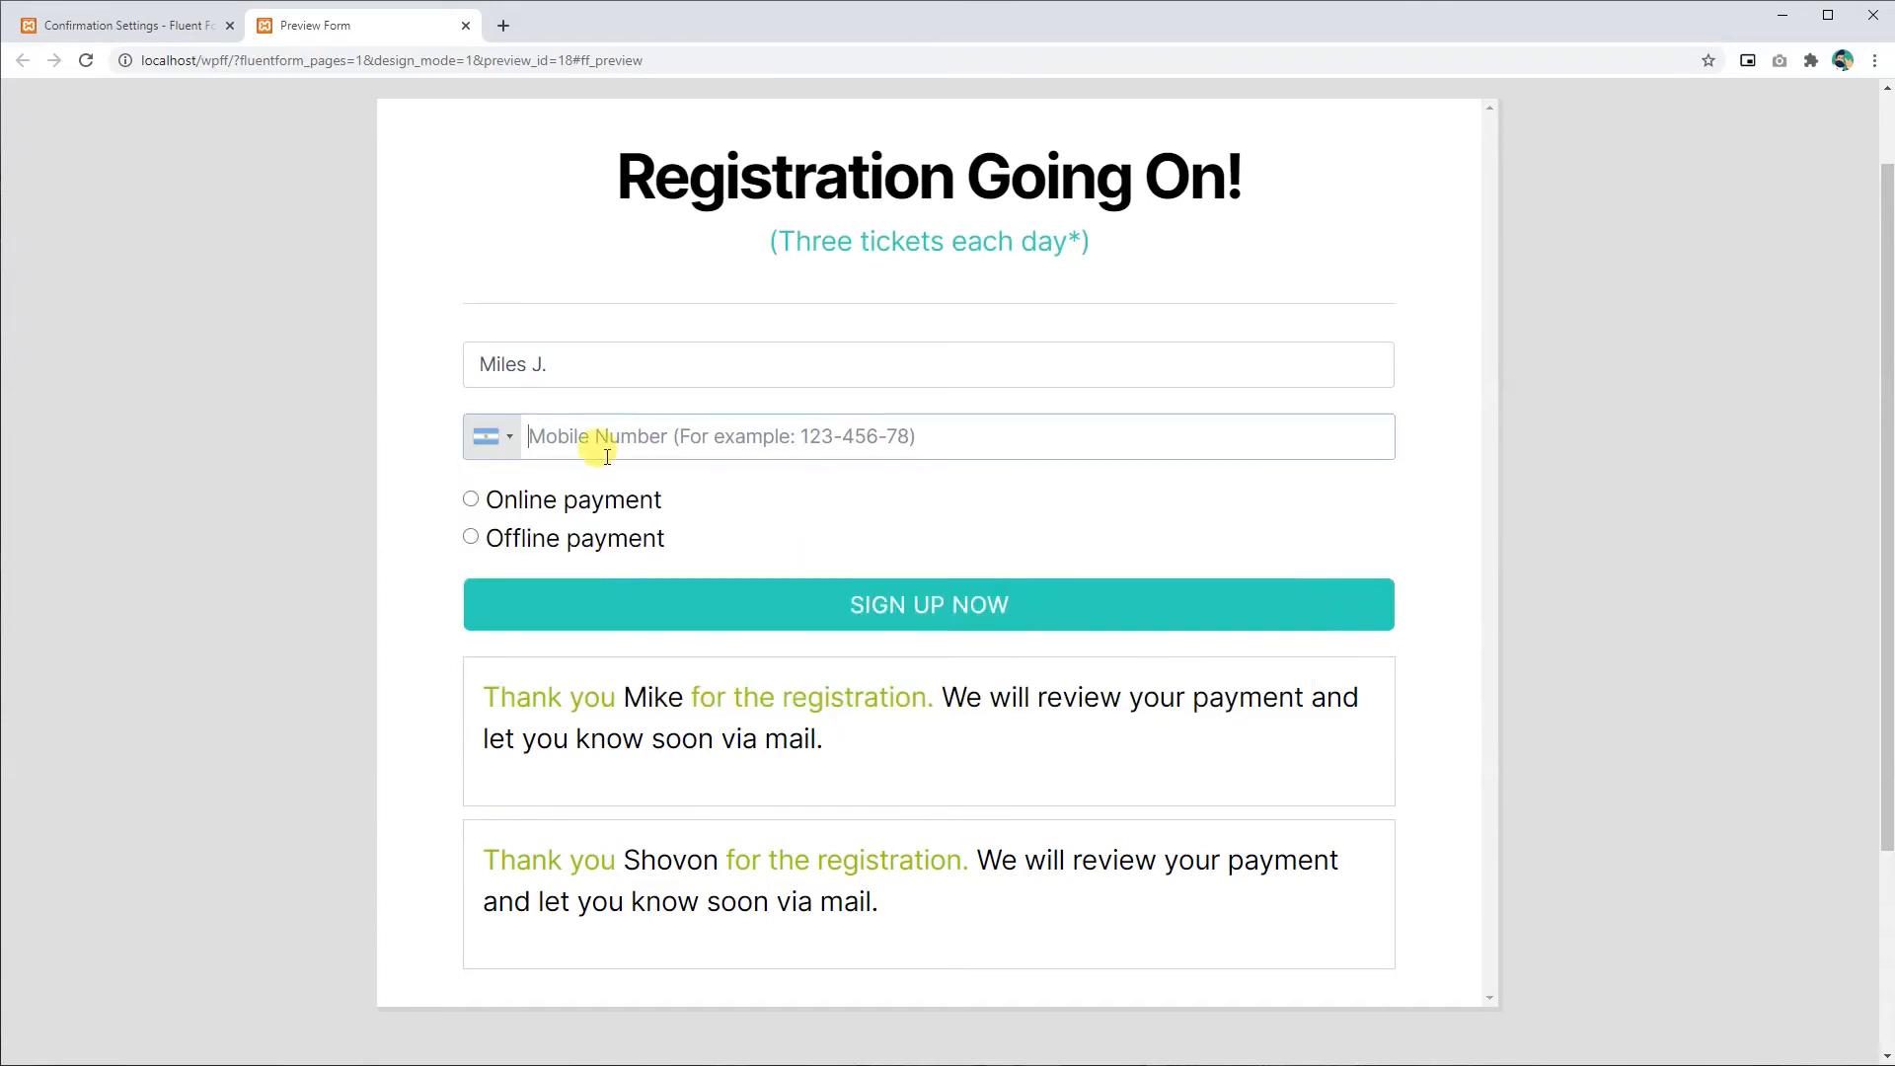
pyautogui.click(470, 499)
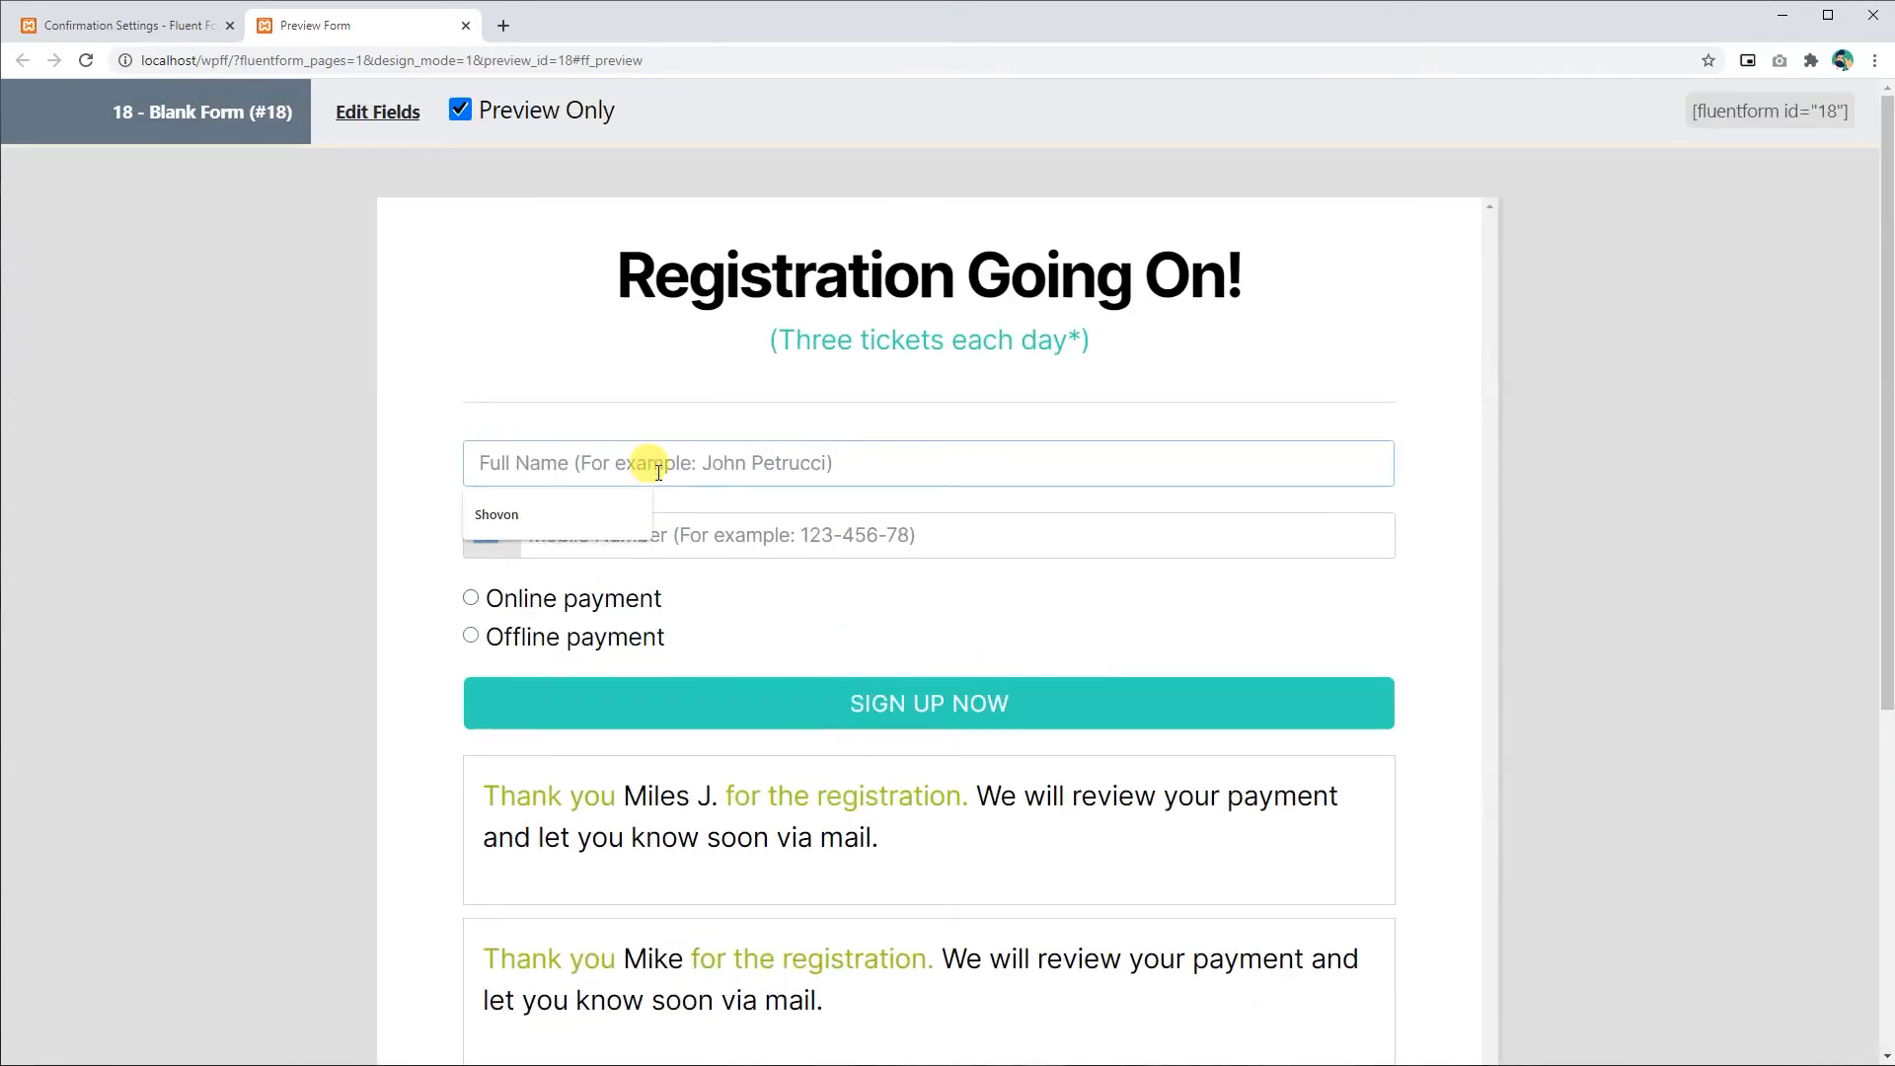
pyautogui.write('Hanrey')
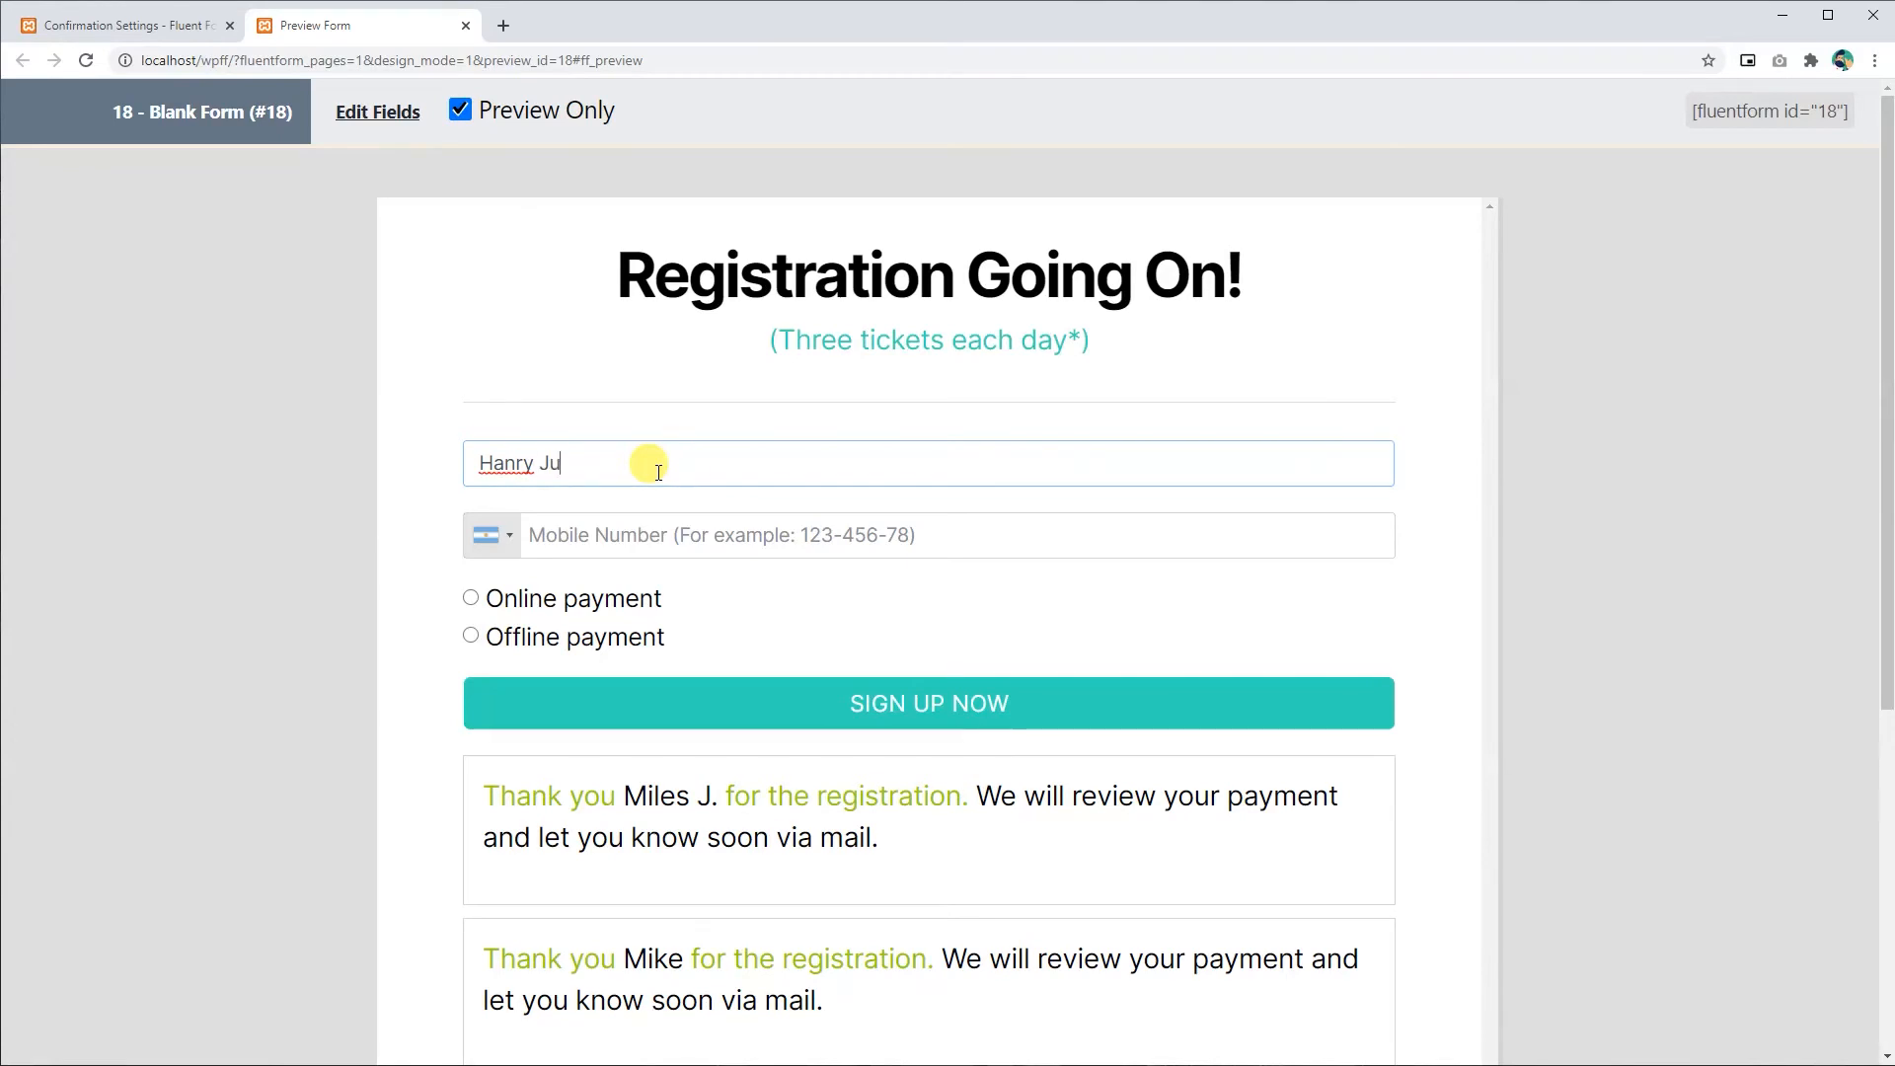
pyautogui.click(490, 533)
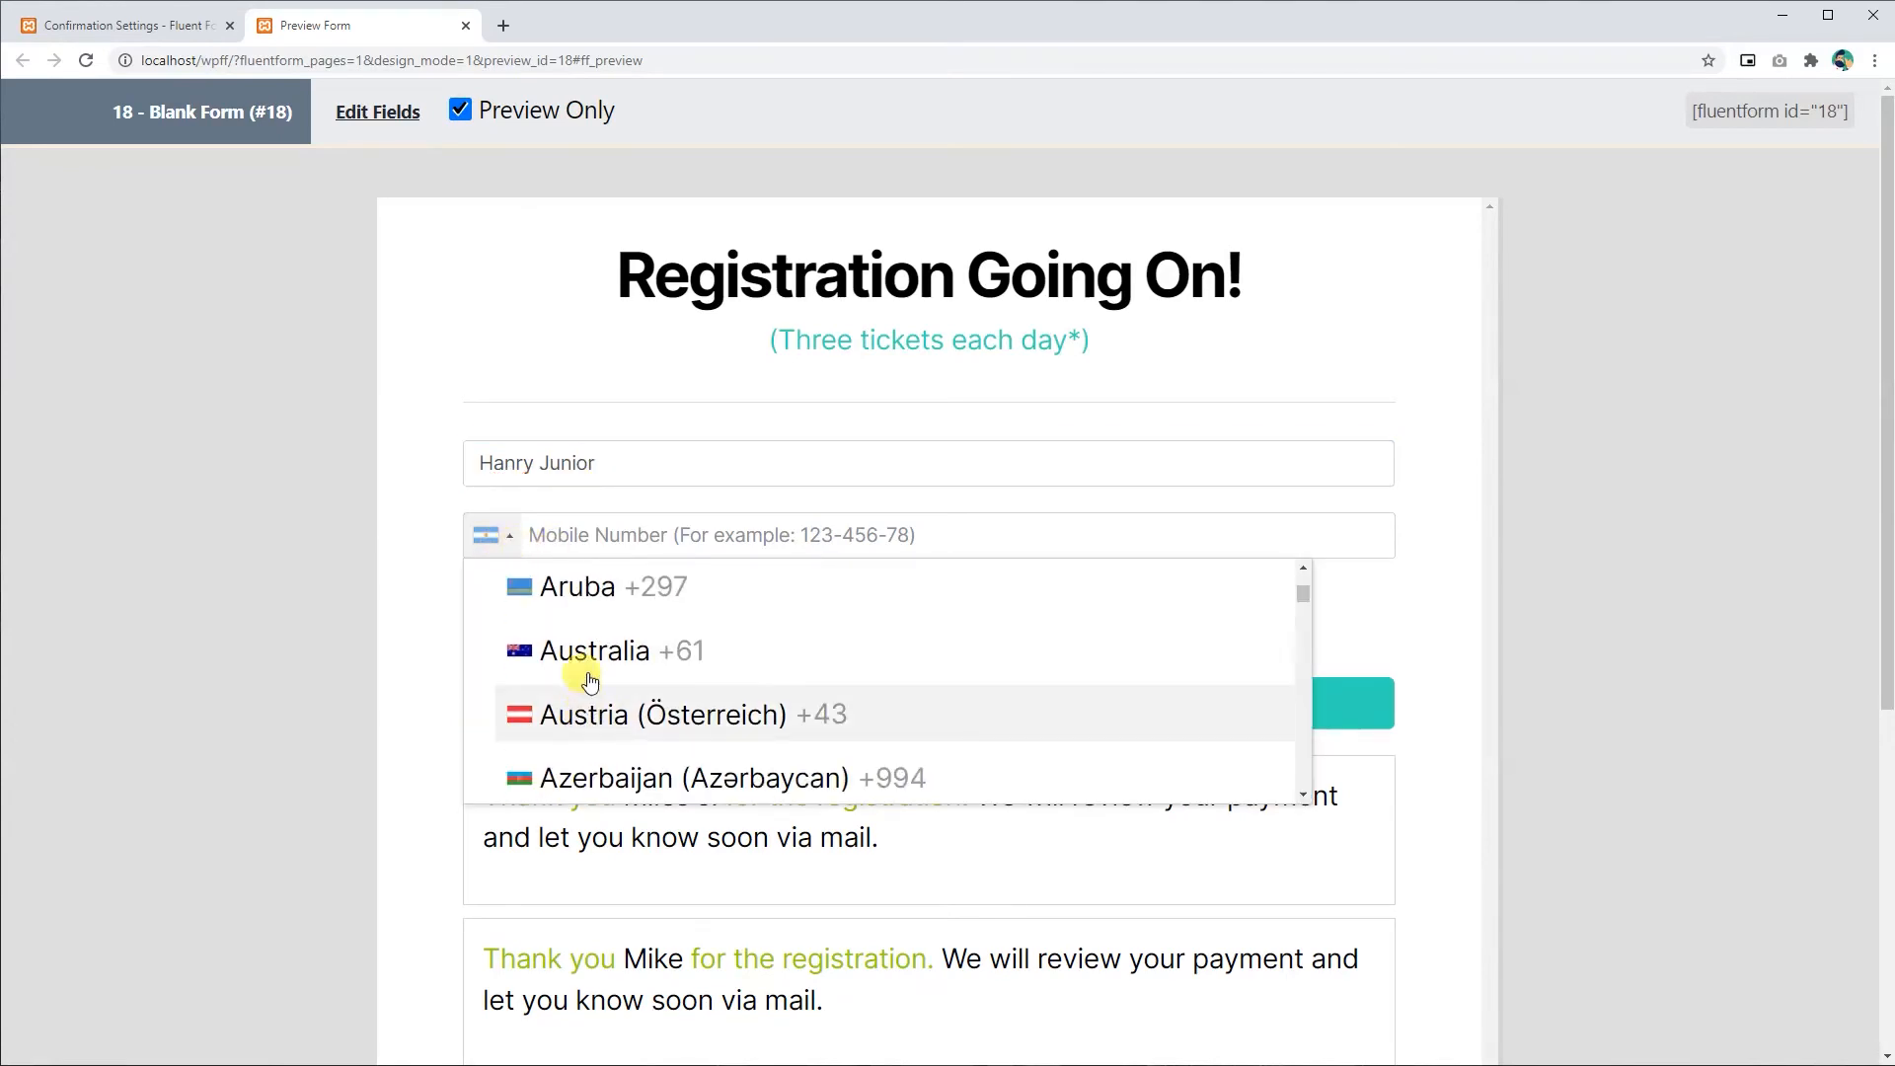
pyautogui.click(593, 651)
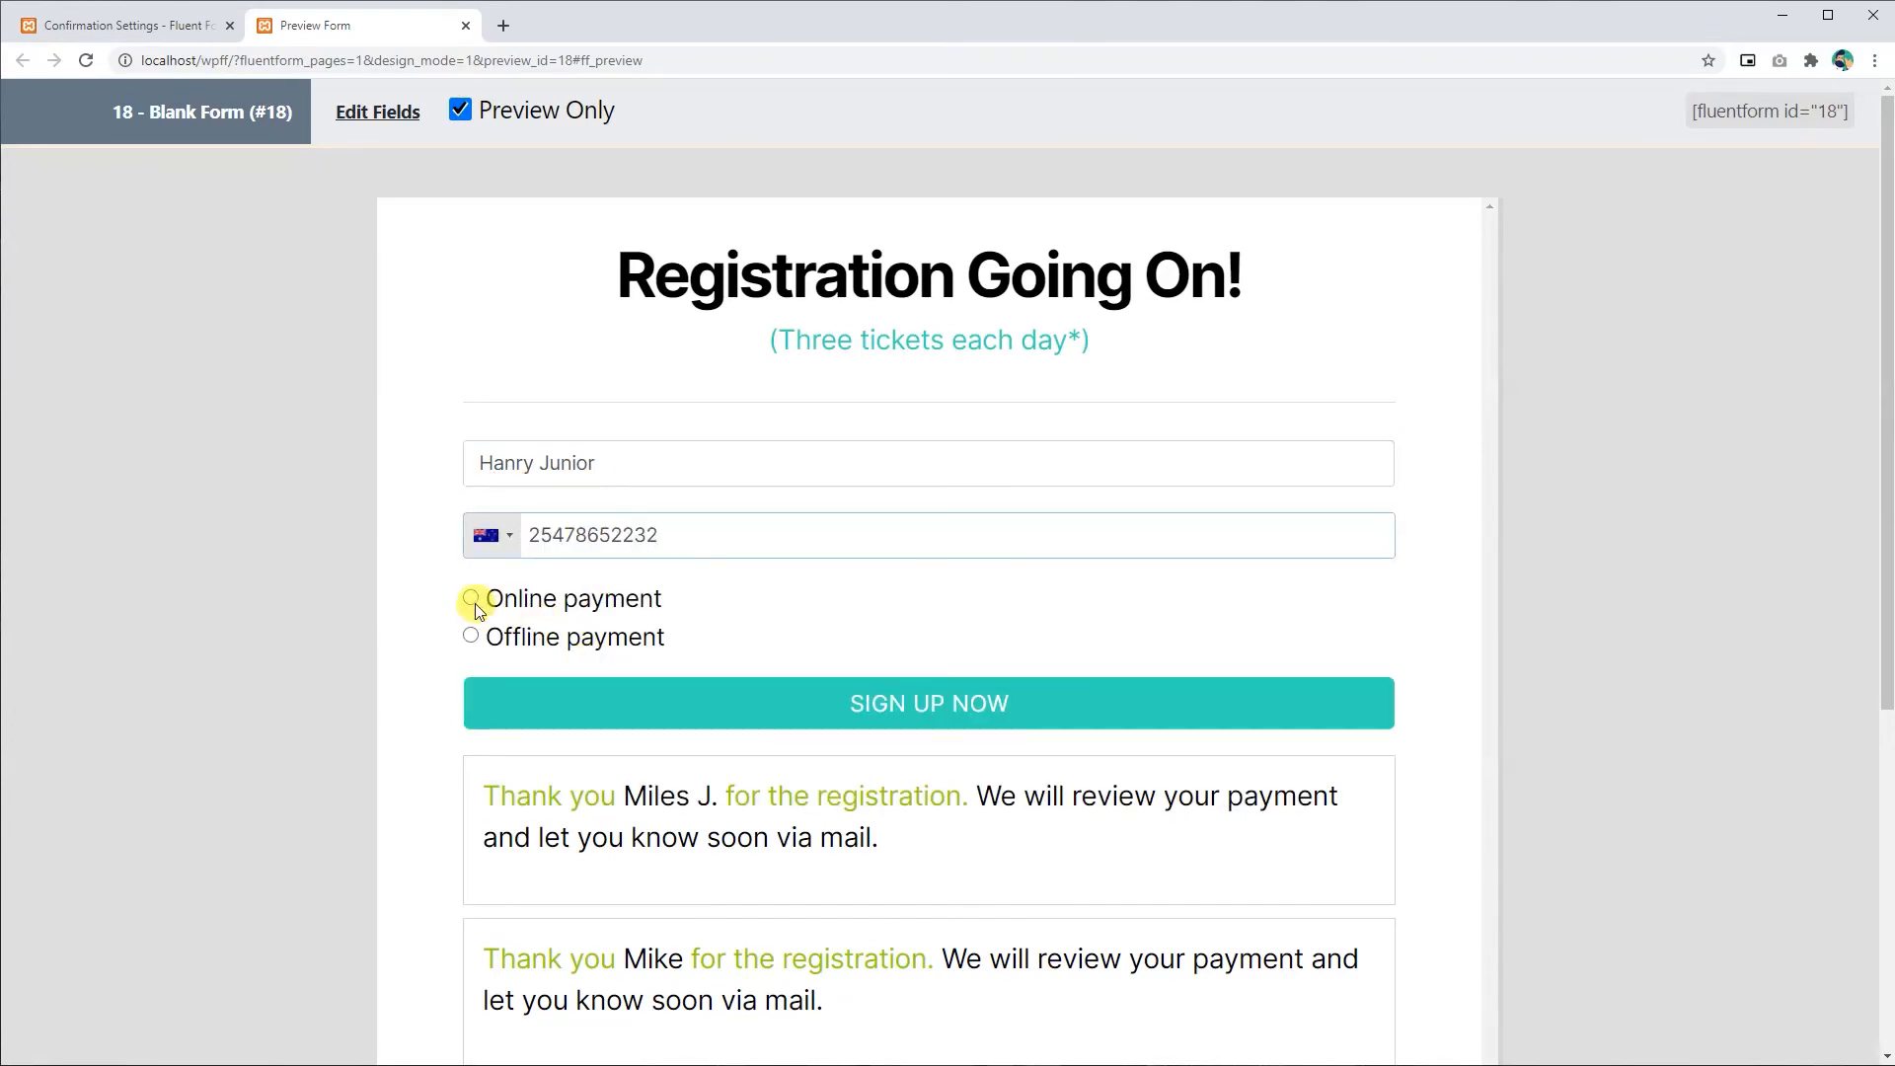
pyautogui.click(470, 599)
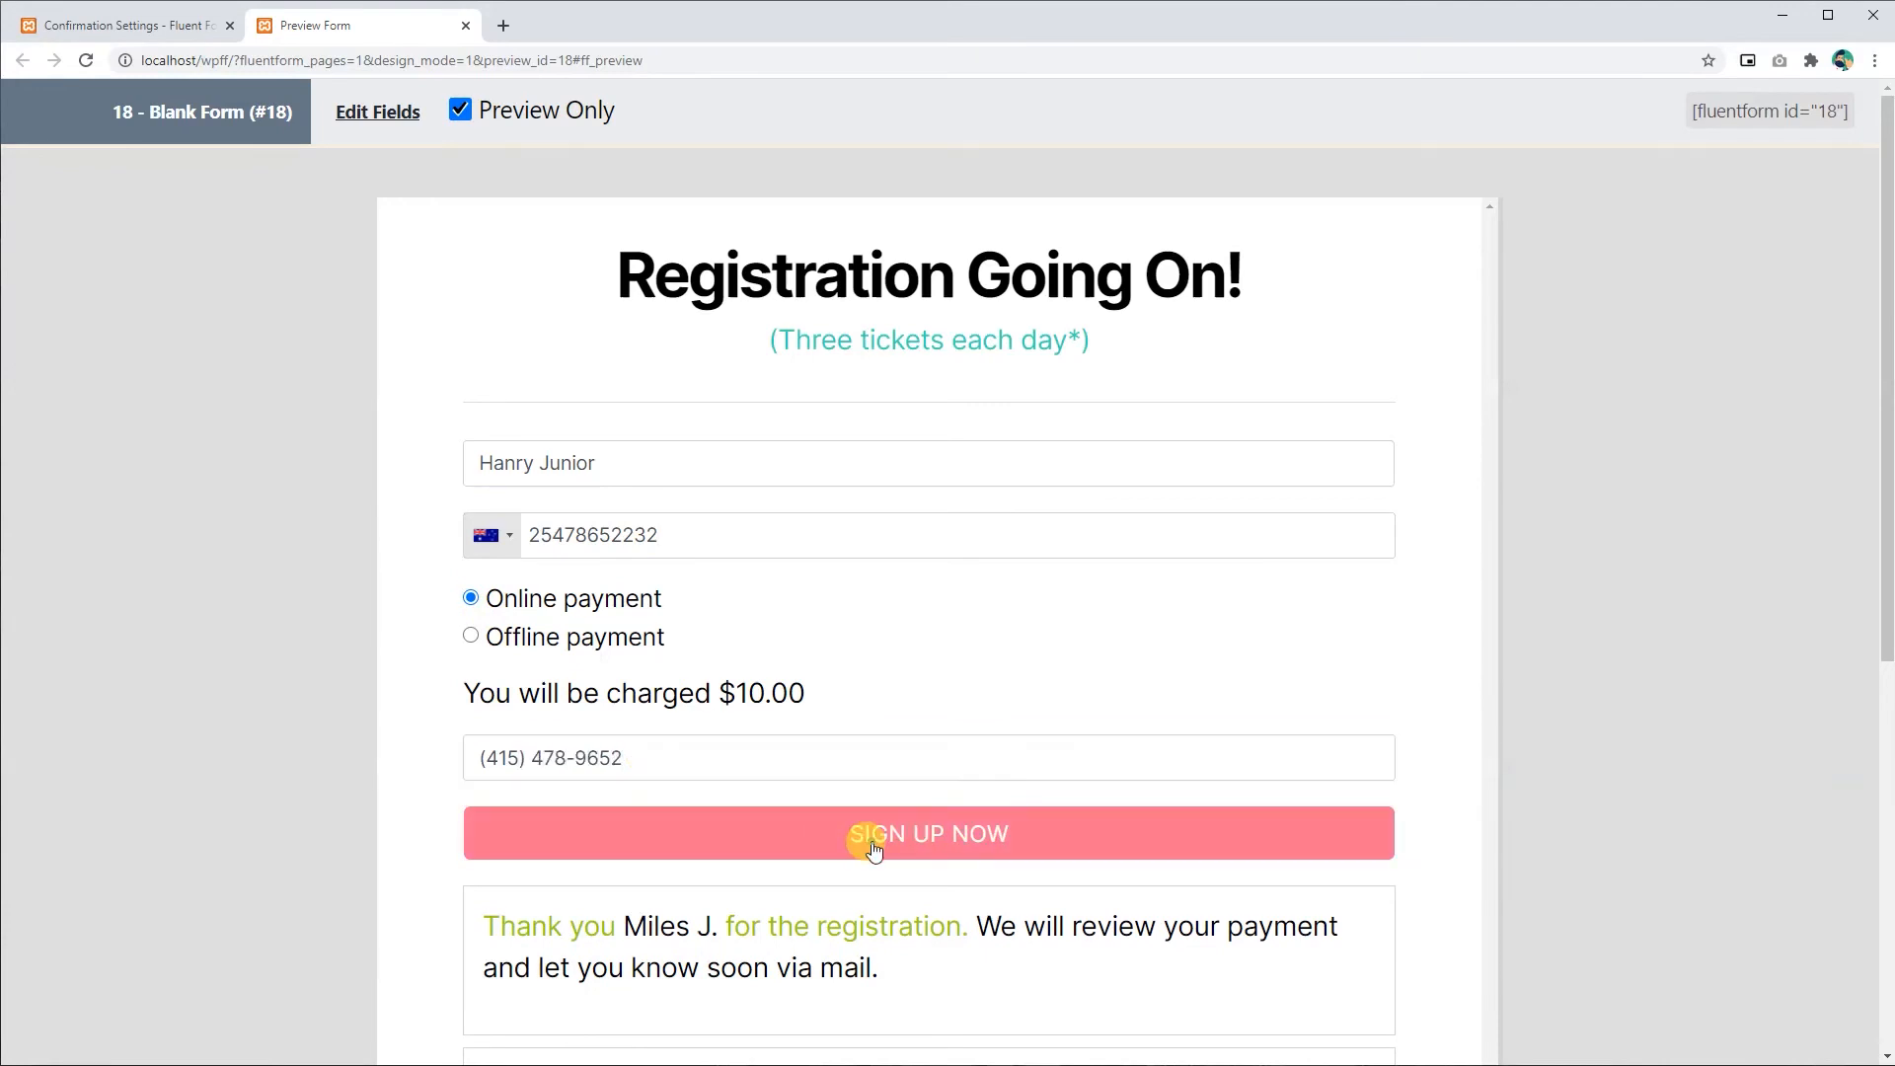